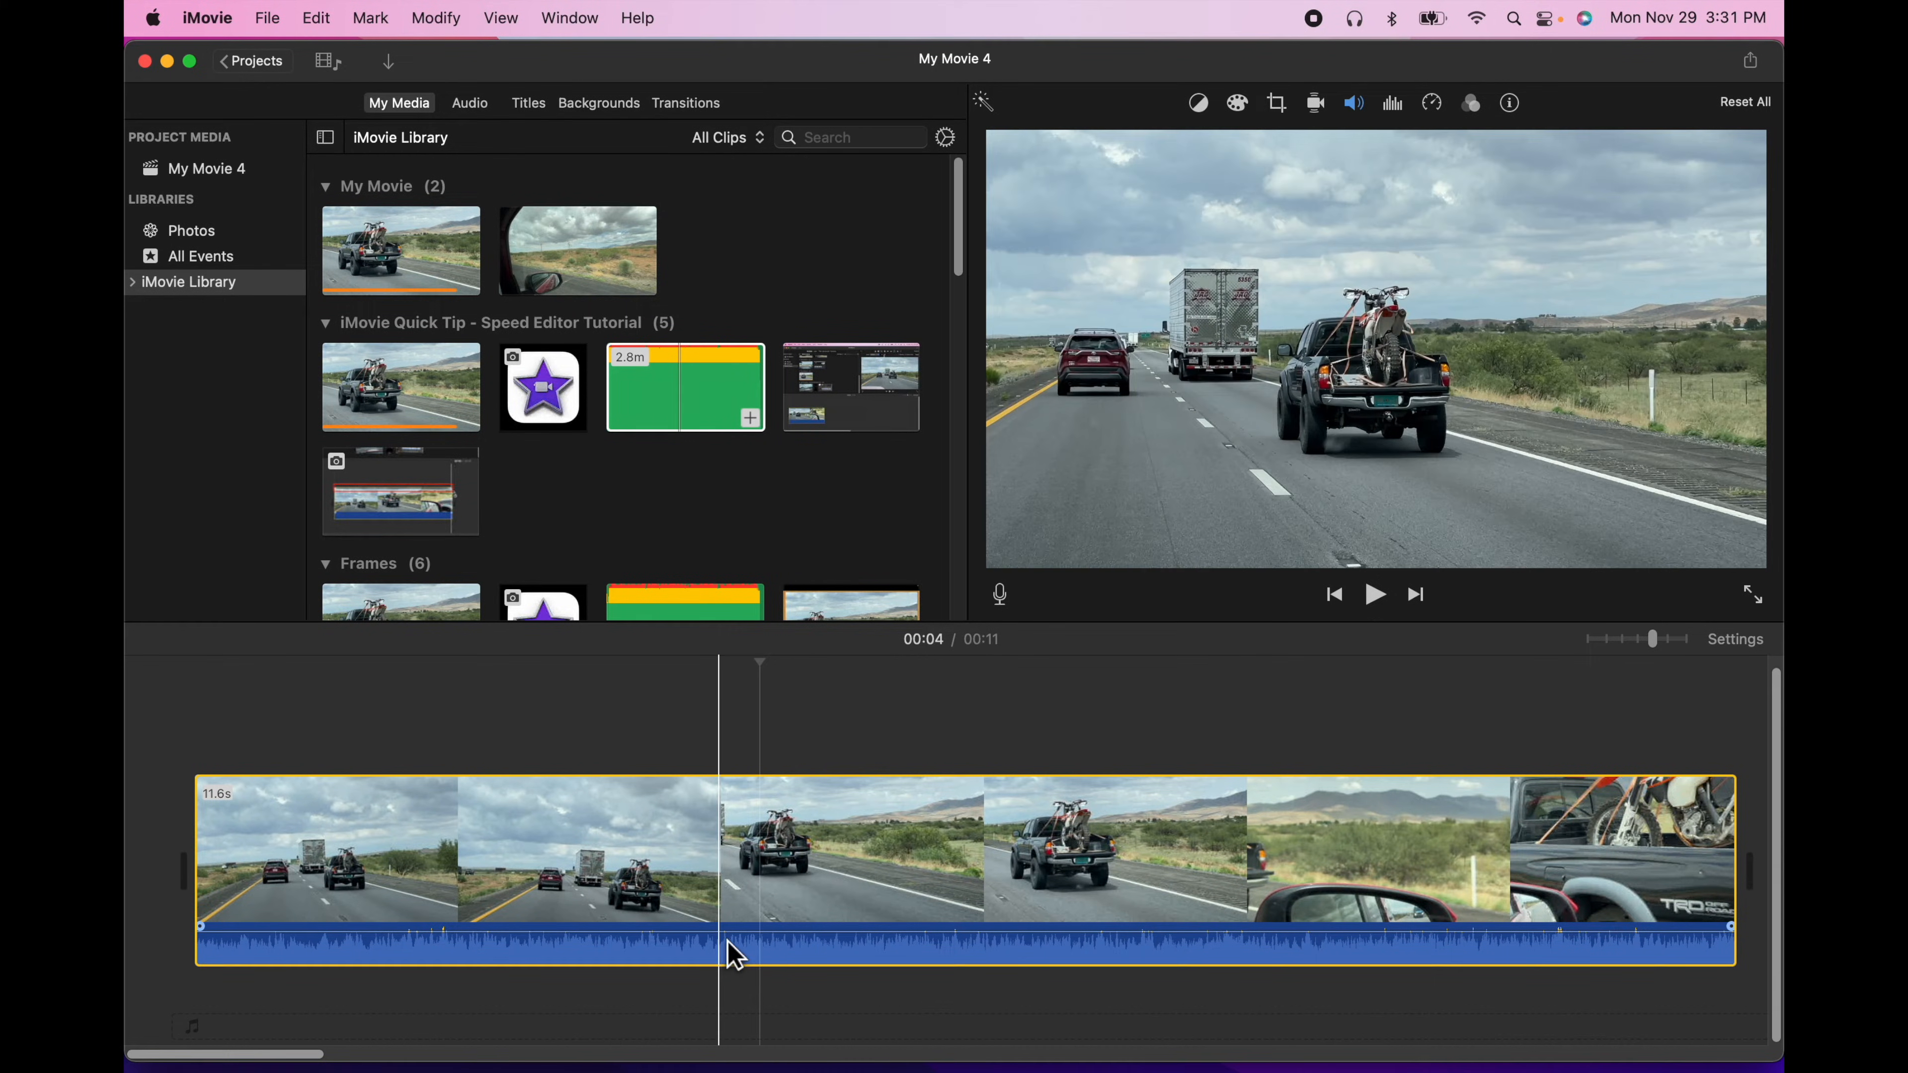
pyautogui.moveTo(724, 949)
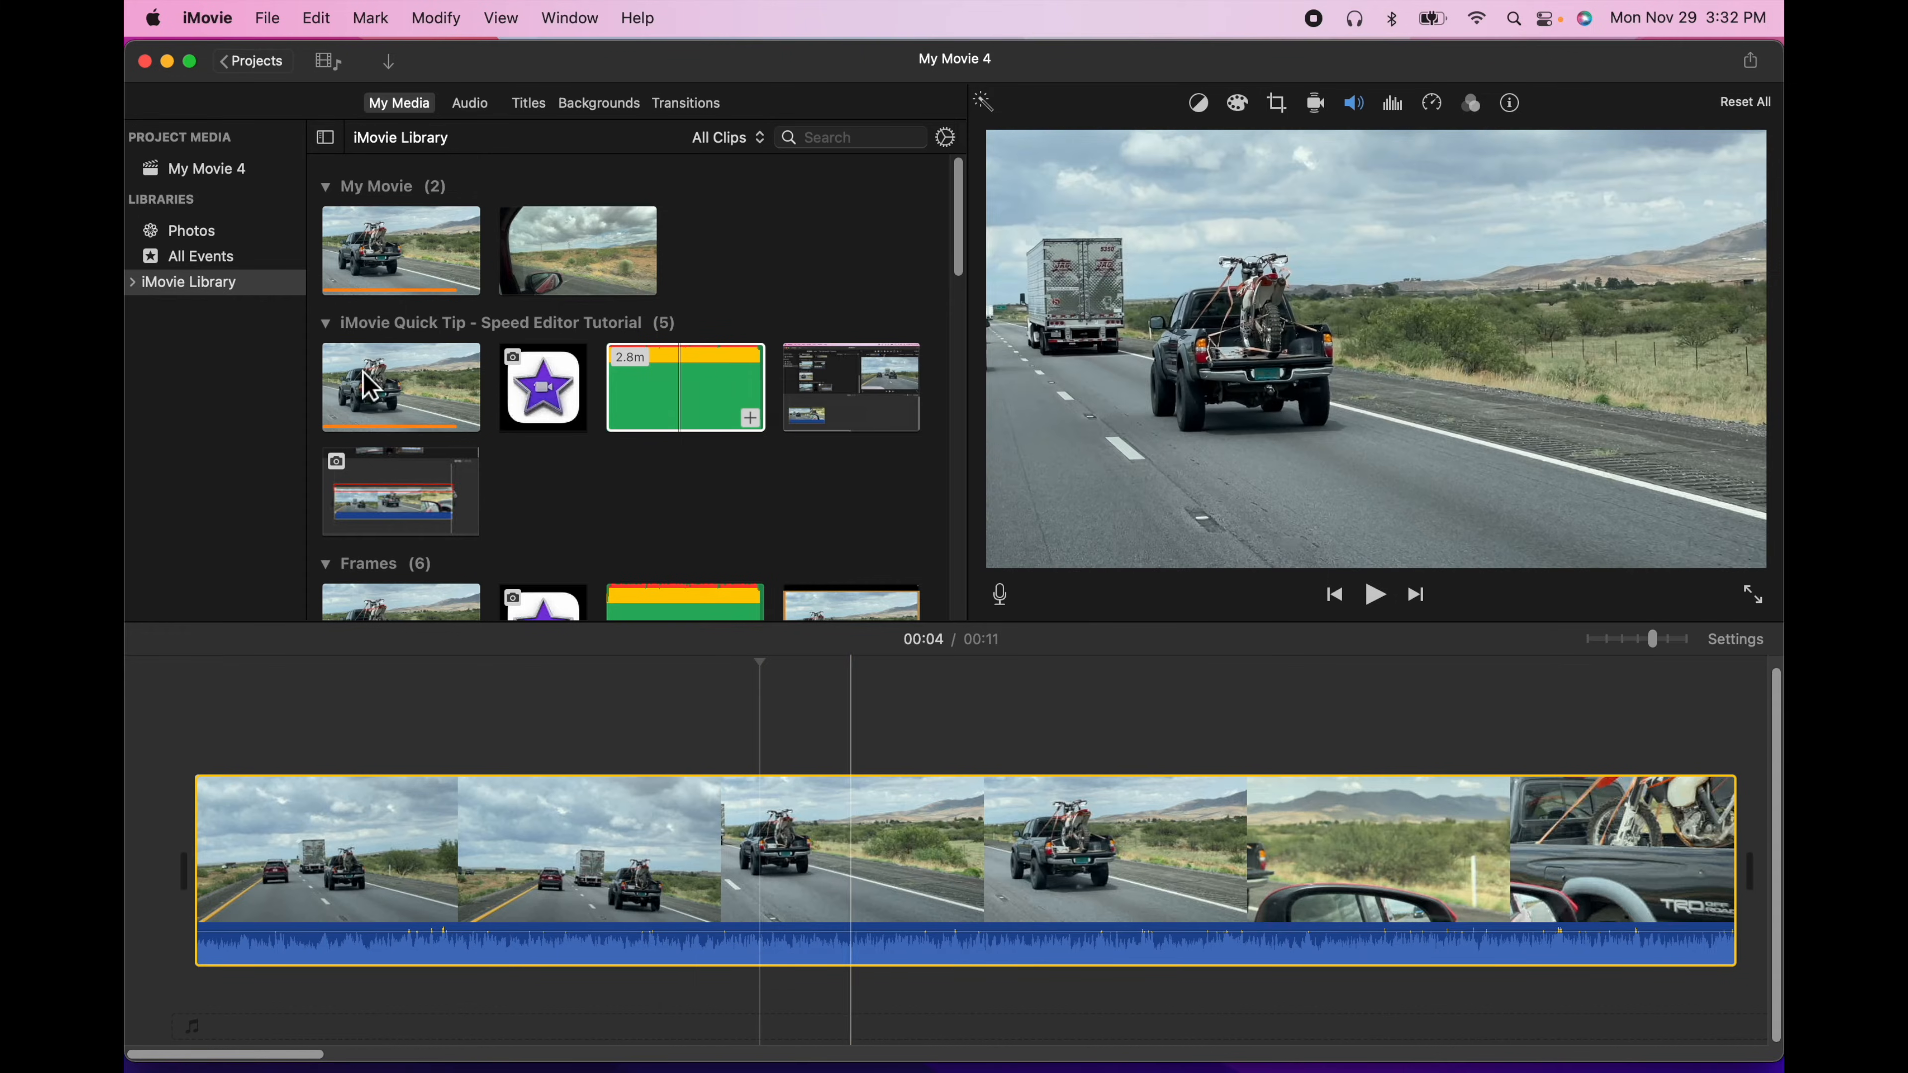
# - Deselect the timeline clip and begin a file export of the project via Share
pyautogui.click(632, 828)
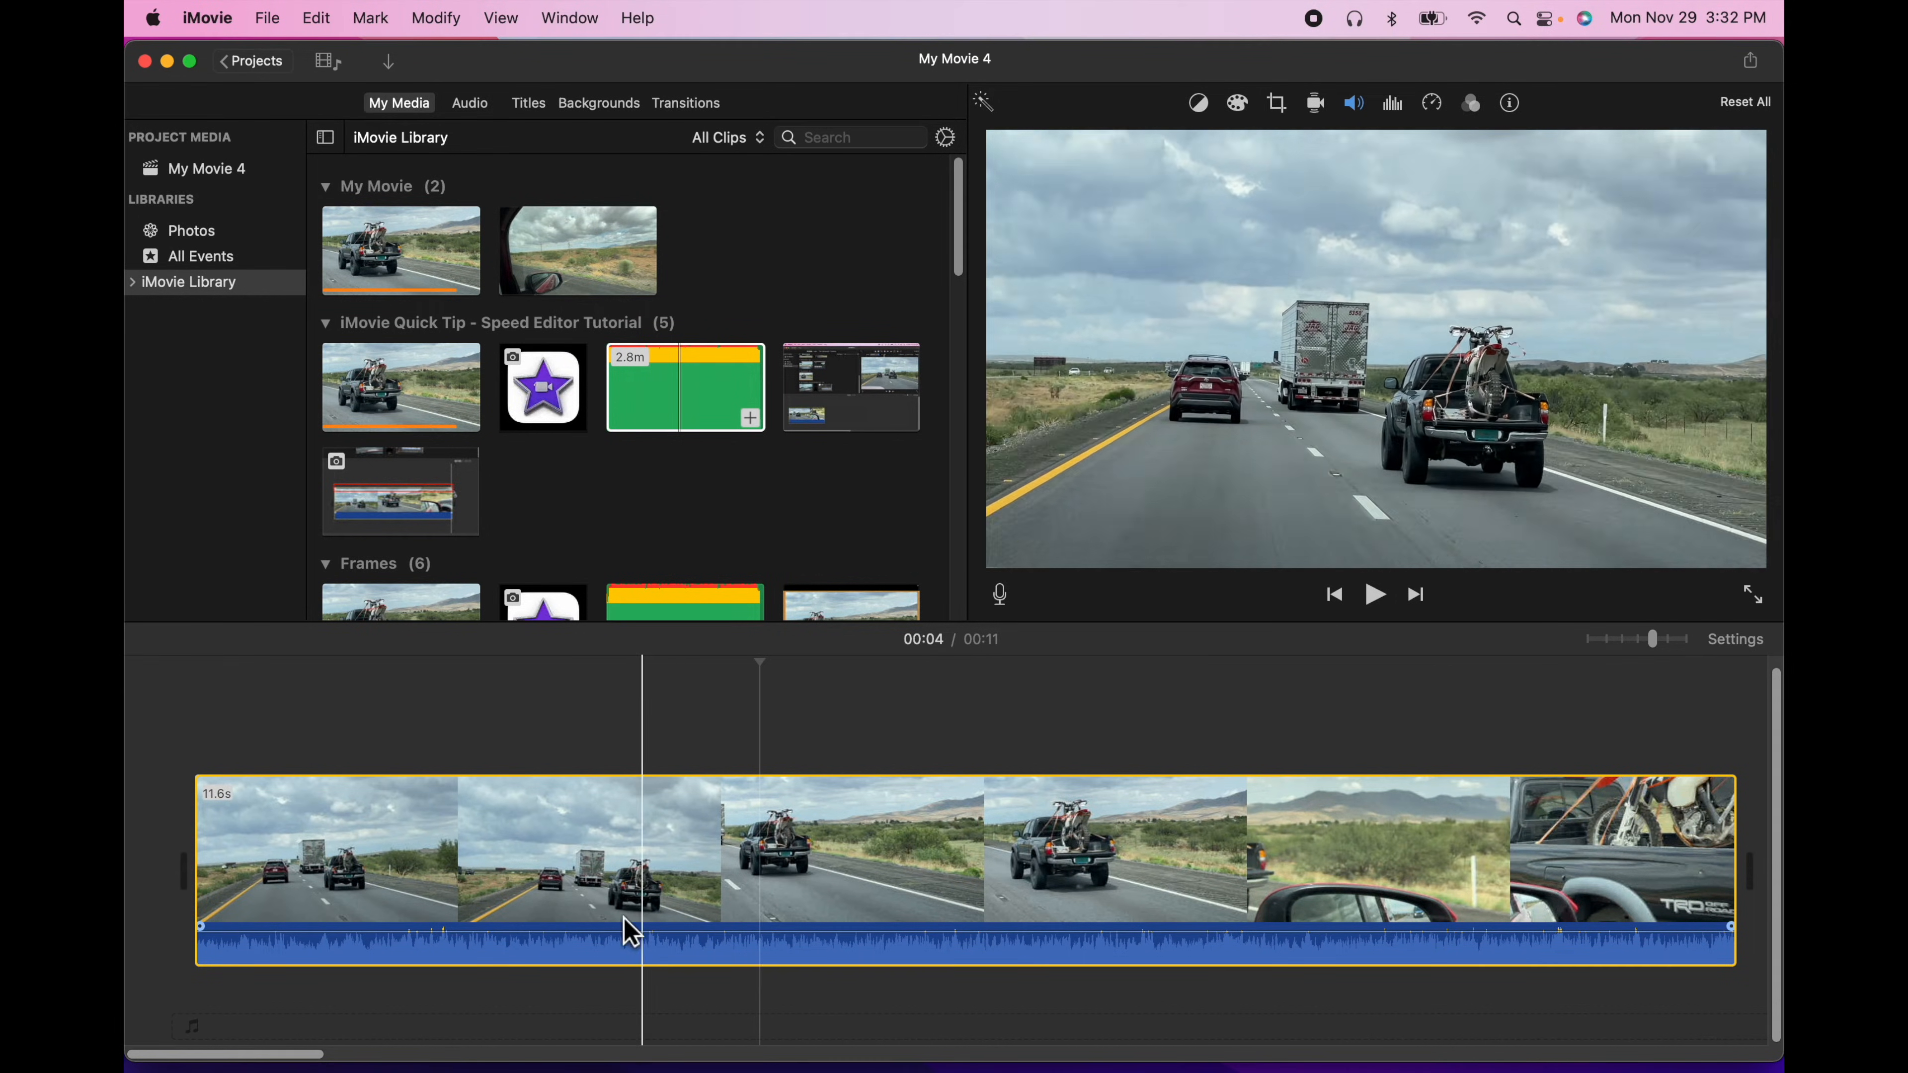
pyautogui.click(705, 925)
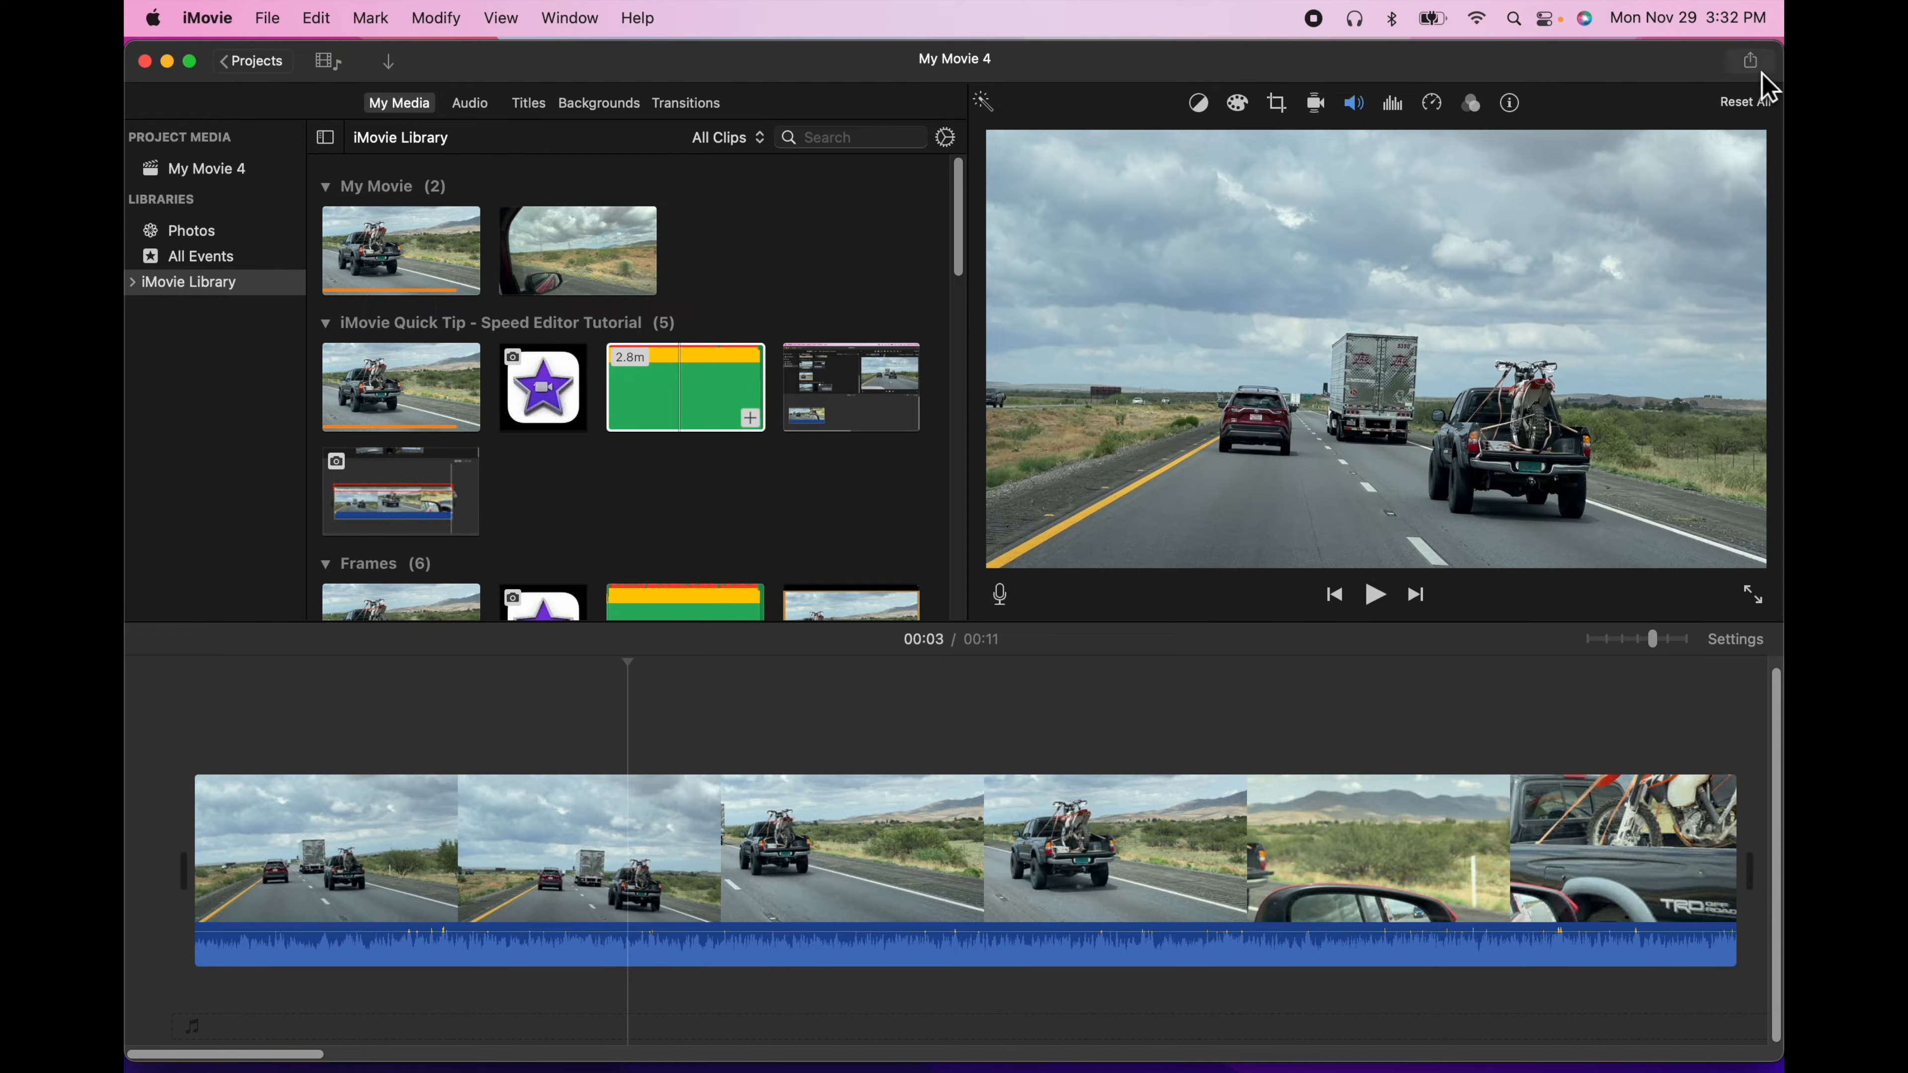
pyautogui.click(1750, 59)
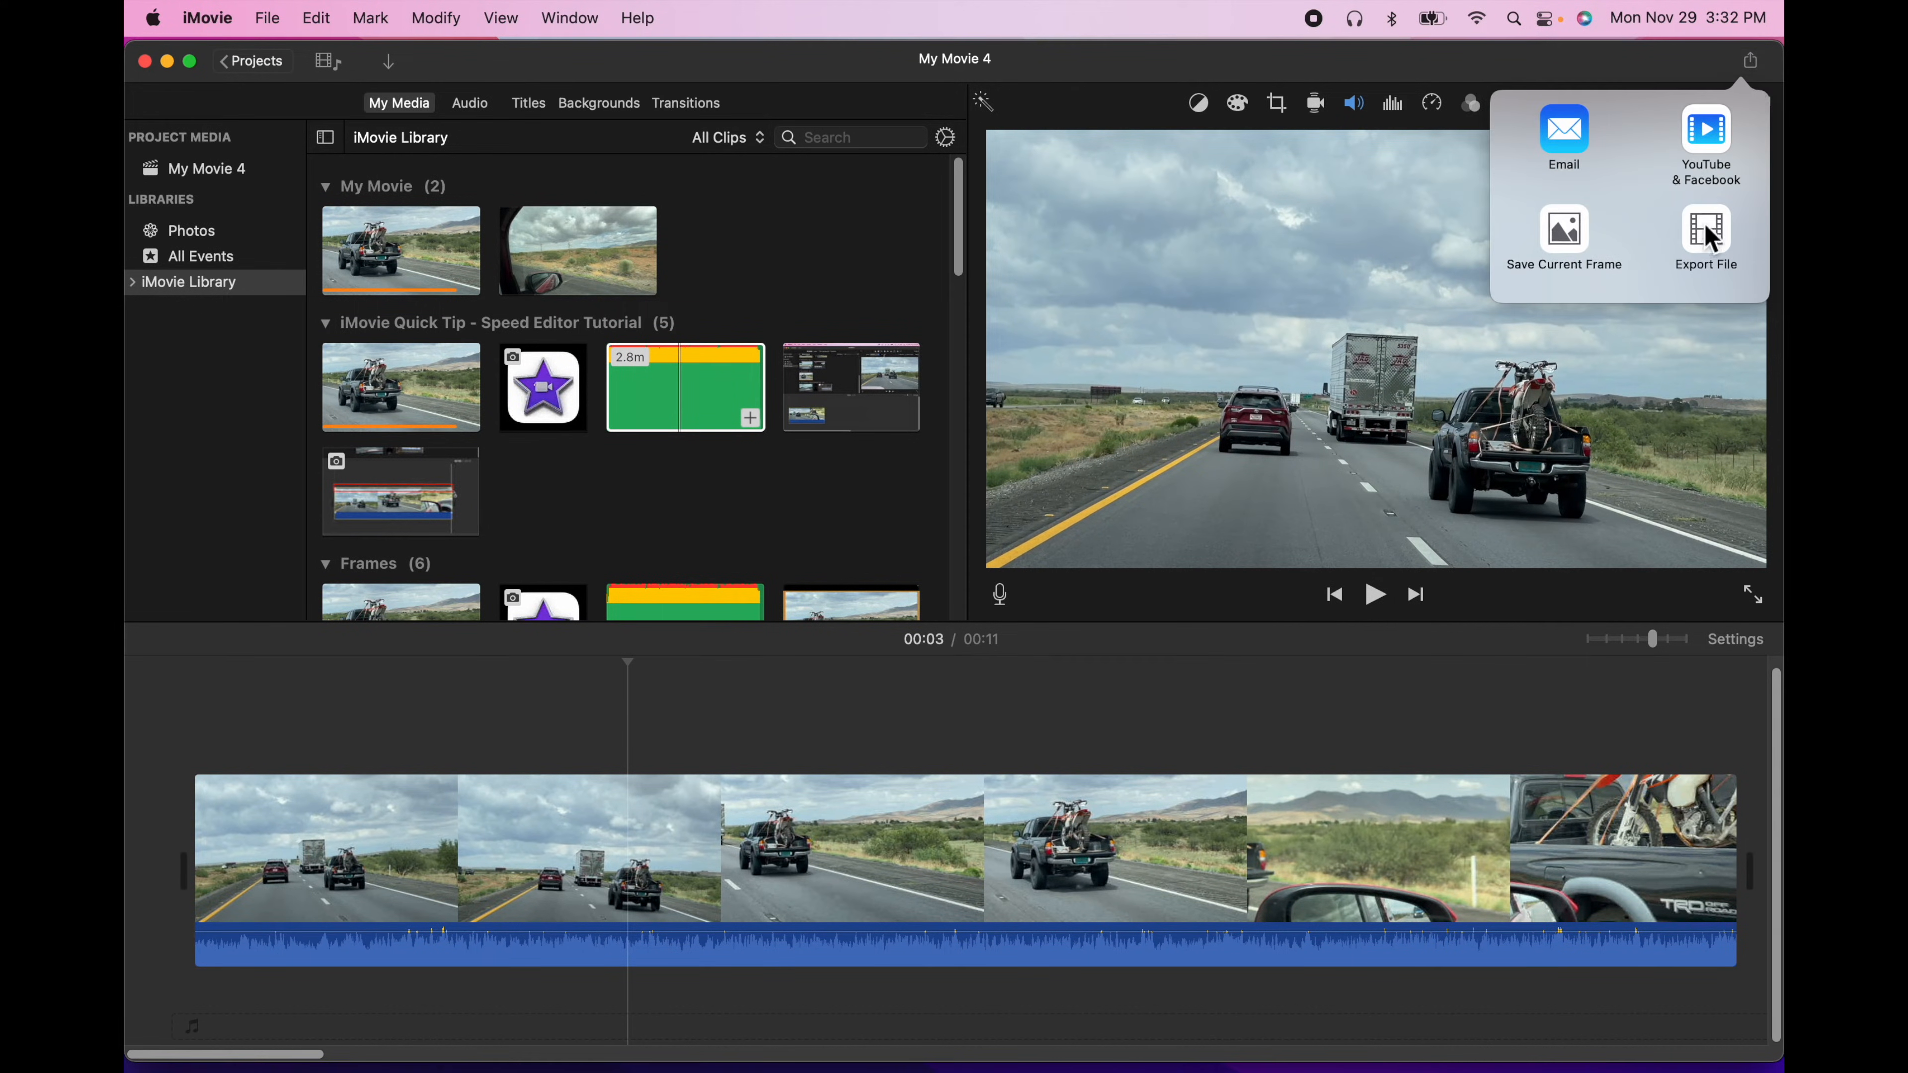
pyautogui.click(1706, 237)
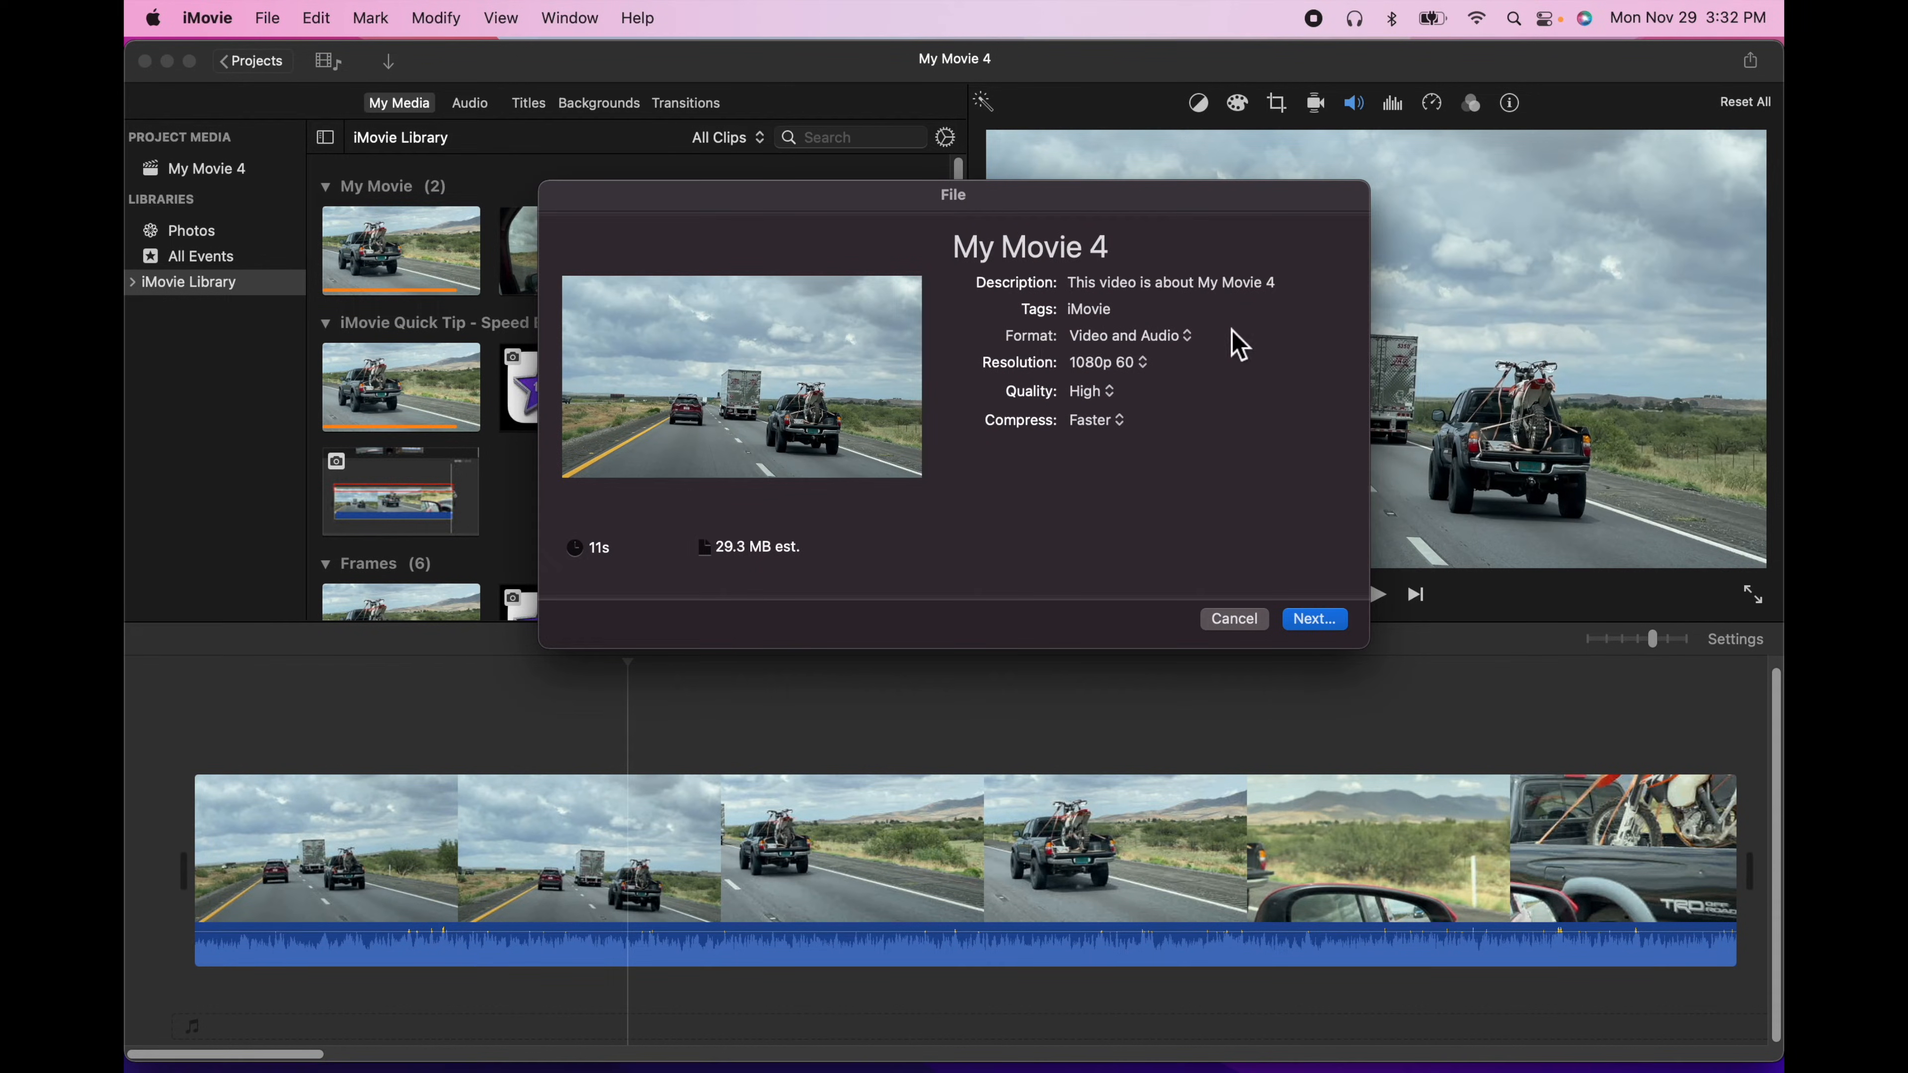
# - Set the export format to Audio Only with MP3 as the file format
pyautogui.click(1126, 336)
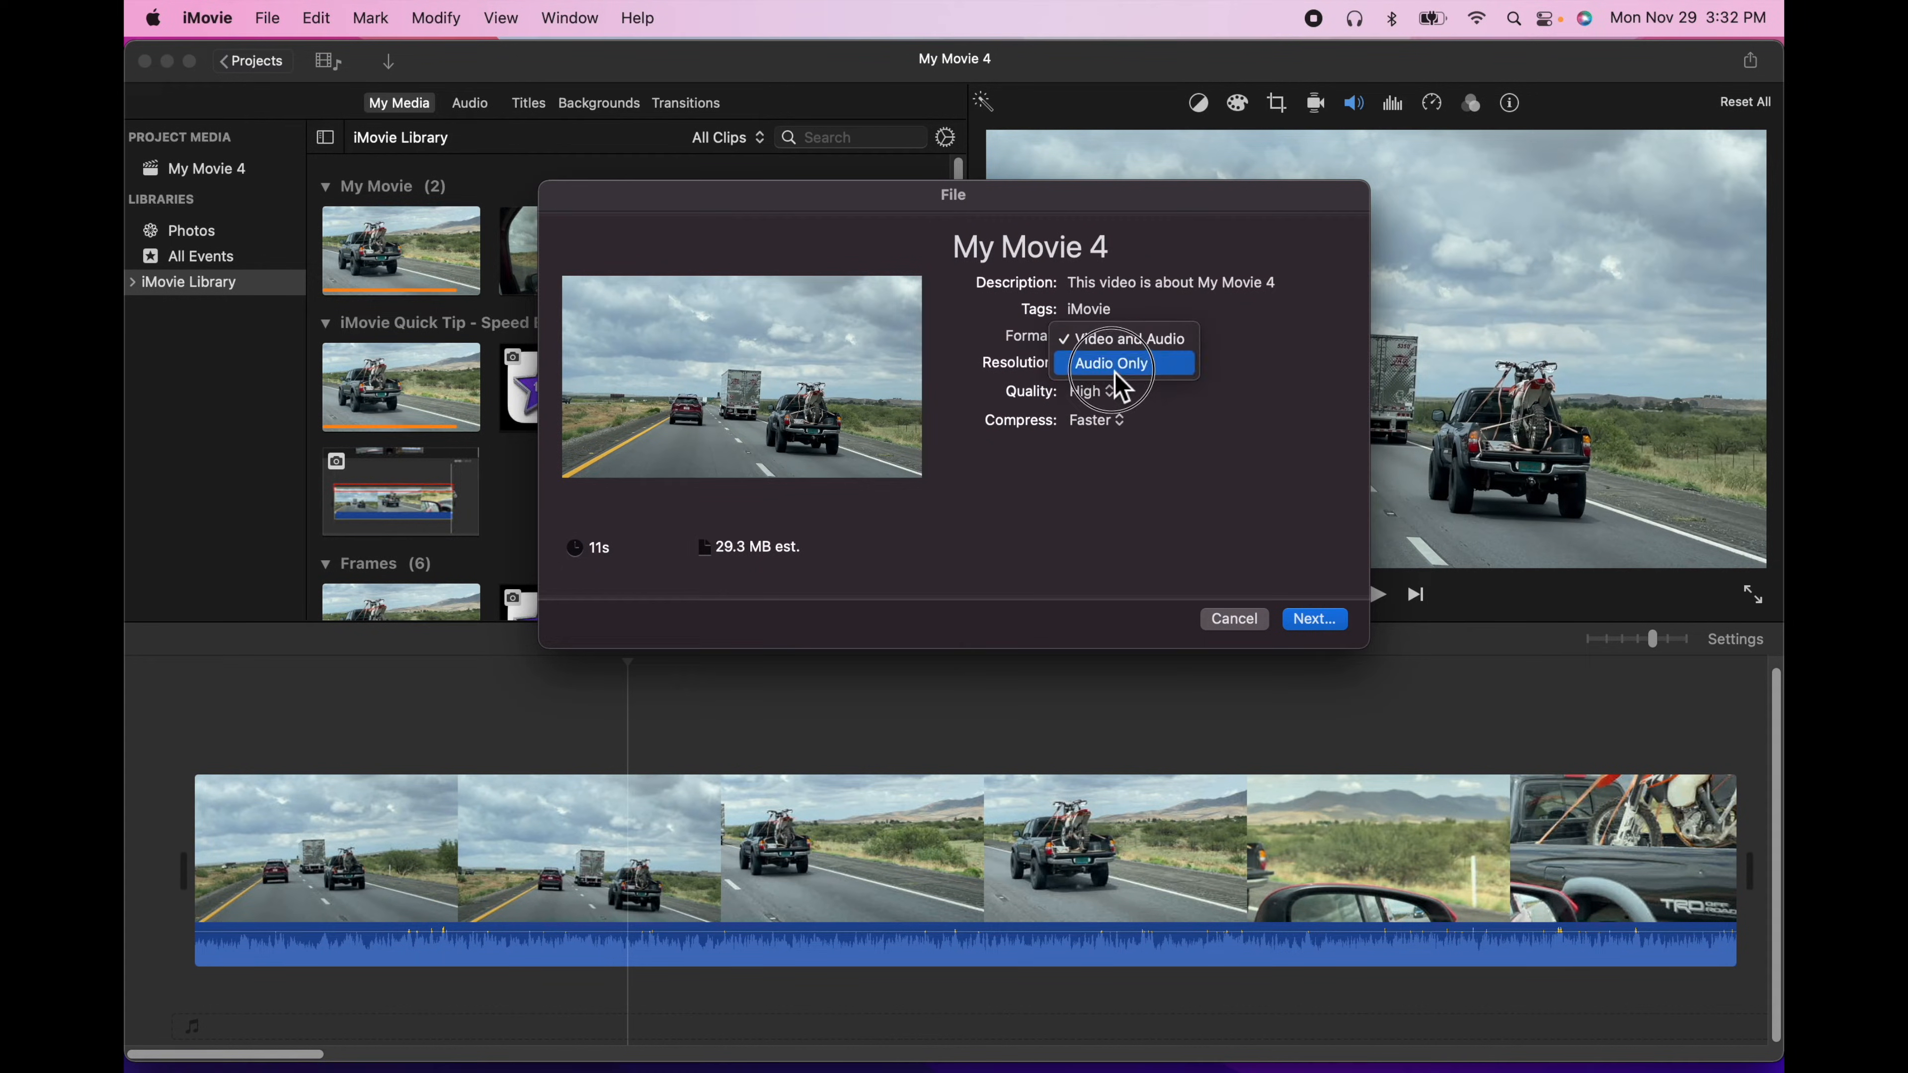
pyautogui.click(1109, 362)
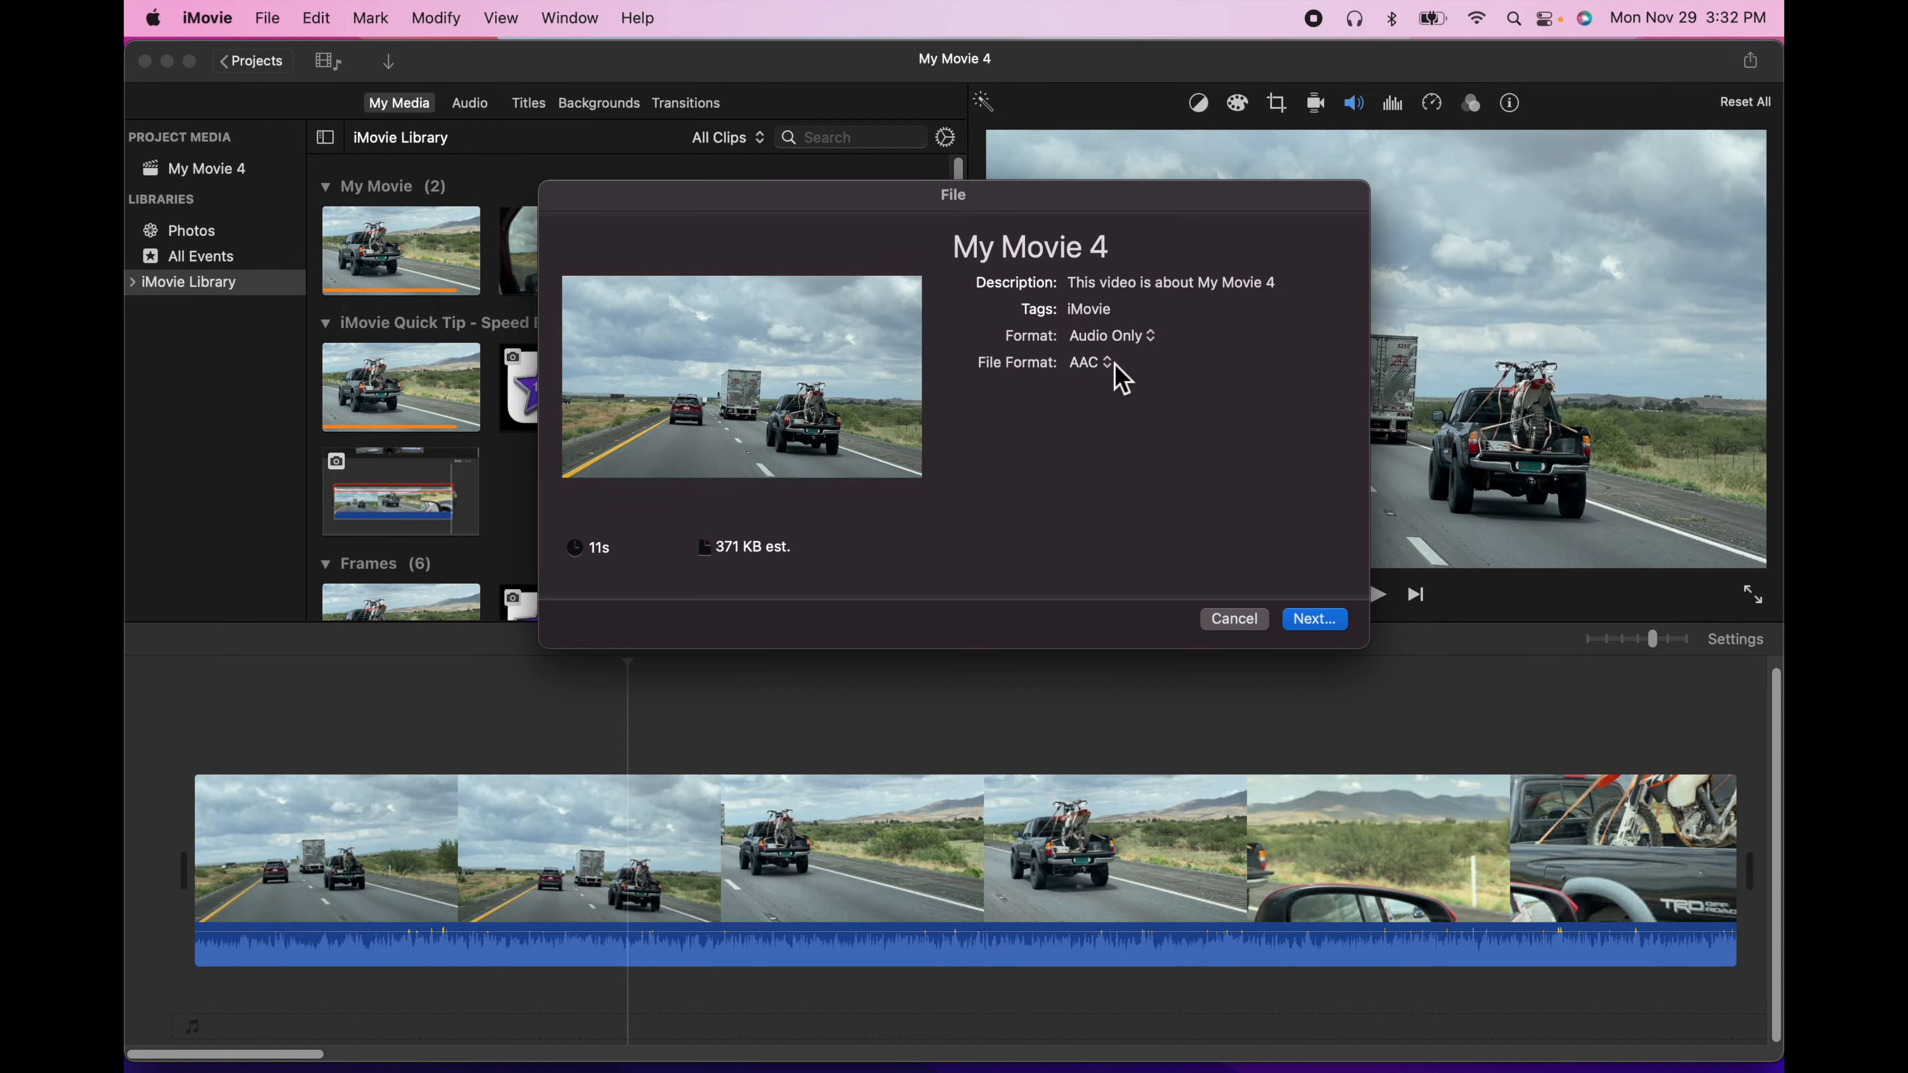
pyautogui.click(1084, 362)
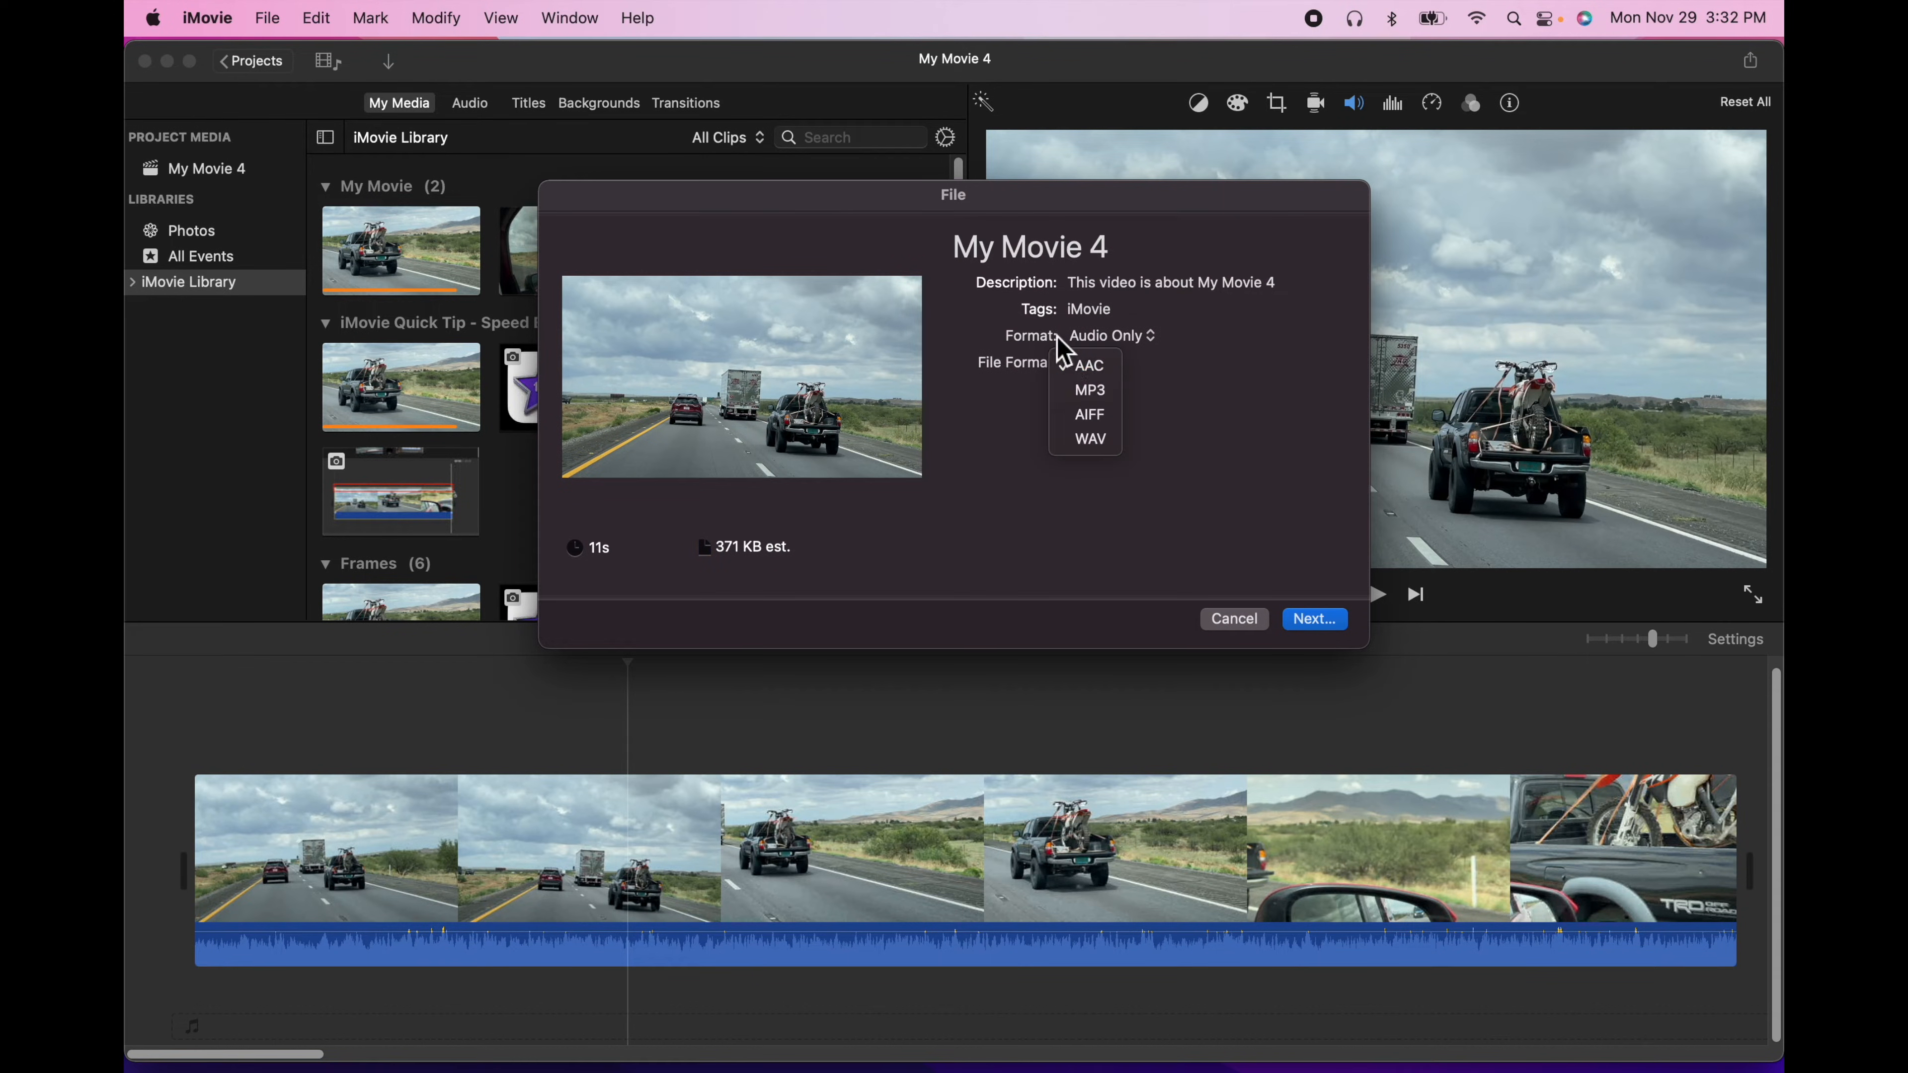
pyautogui.moveTo(1089, 389)
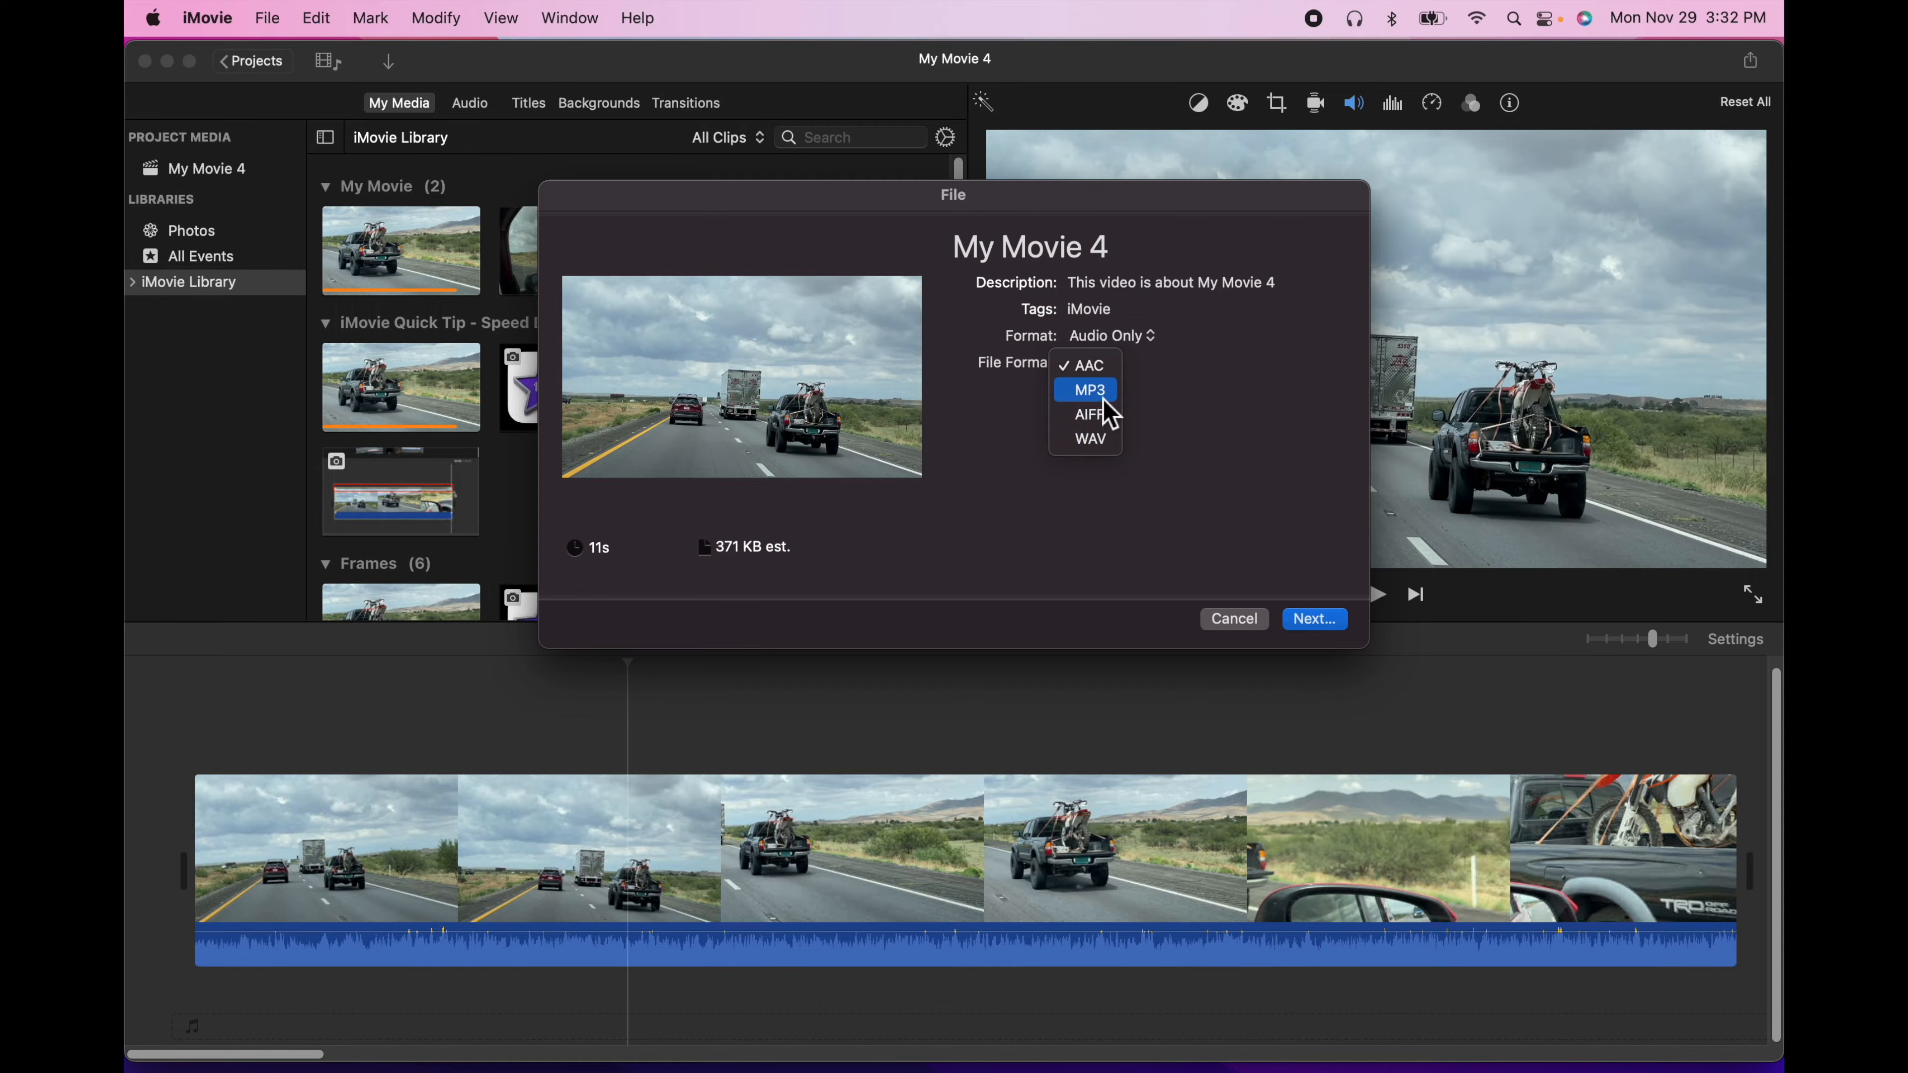
pyautogui.click(1086, 389)
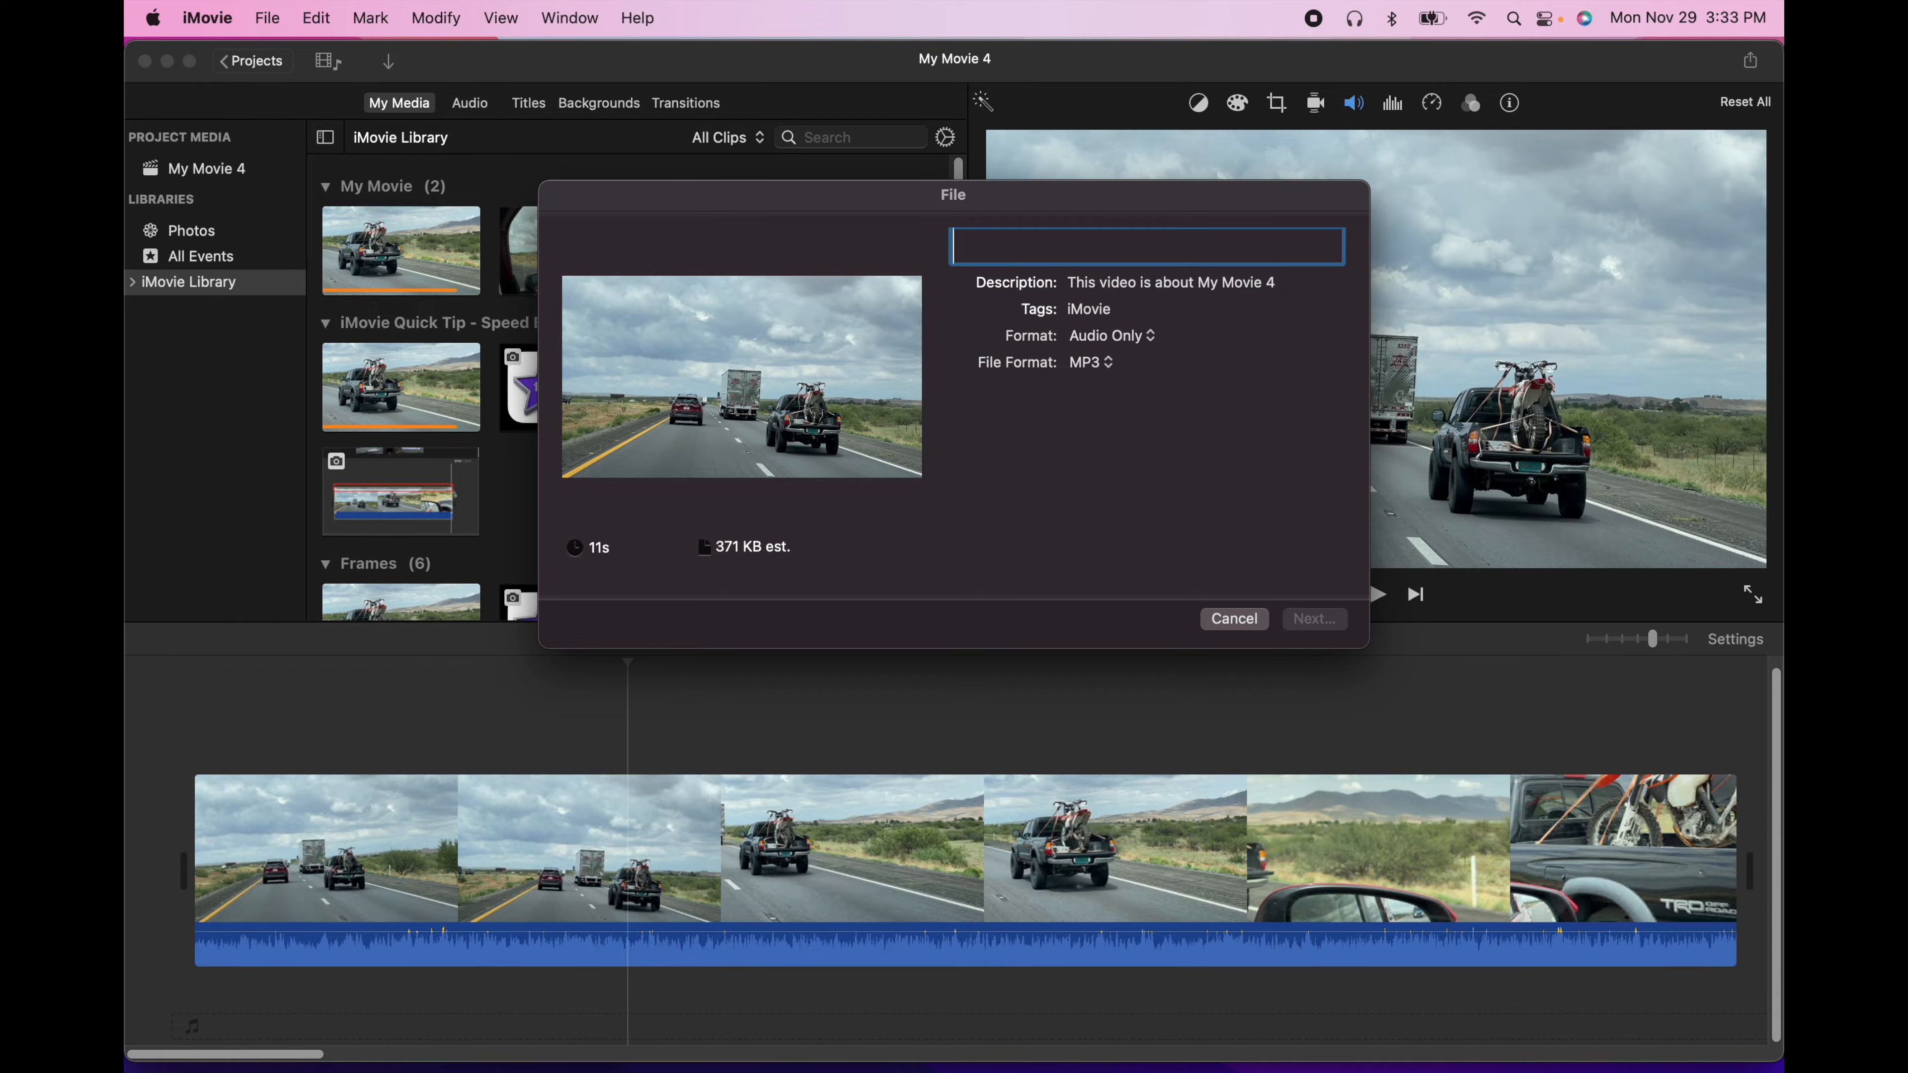
# - Title the export 'Highway Noise' and save it to the Desktop as Highway Noise.mp3
pyautogui.write('Highway')
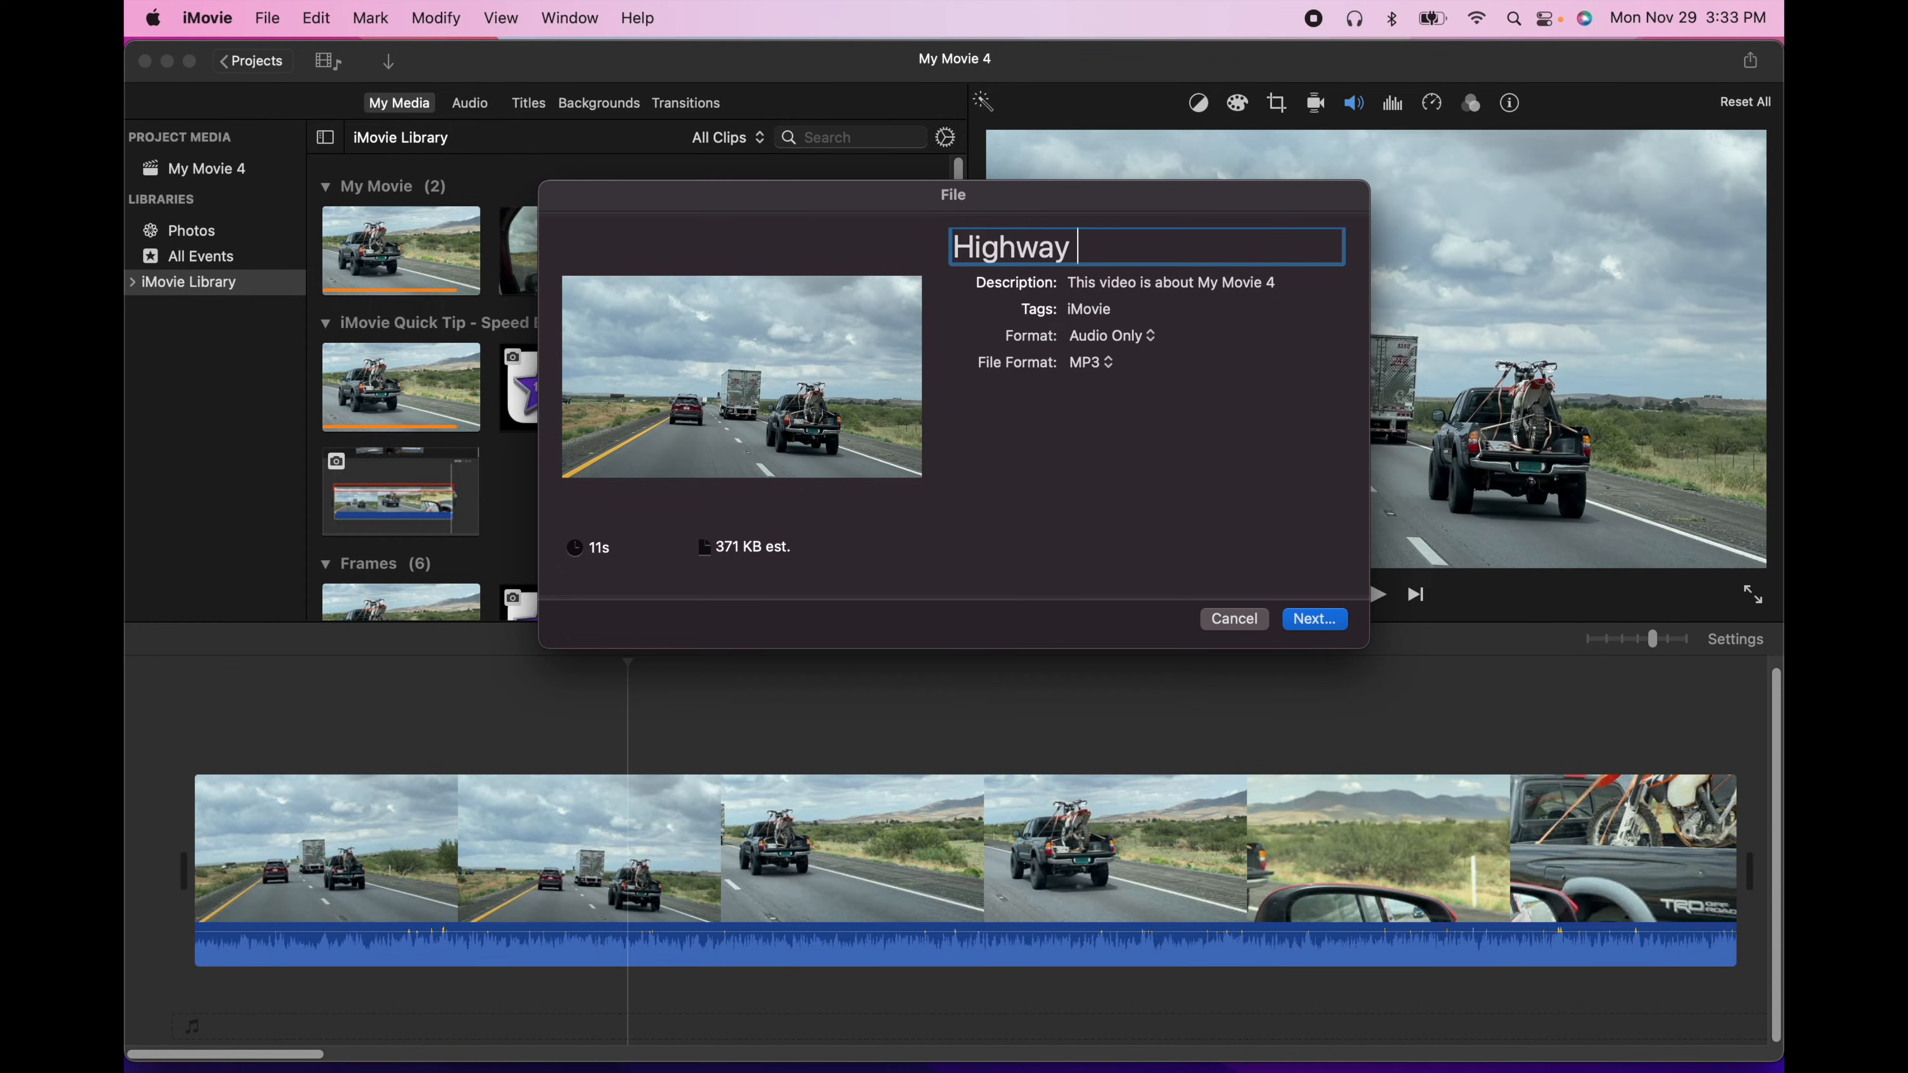
pyautogui.write('Noise')
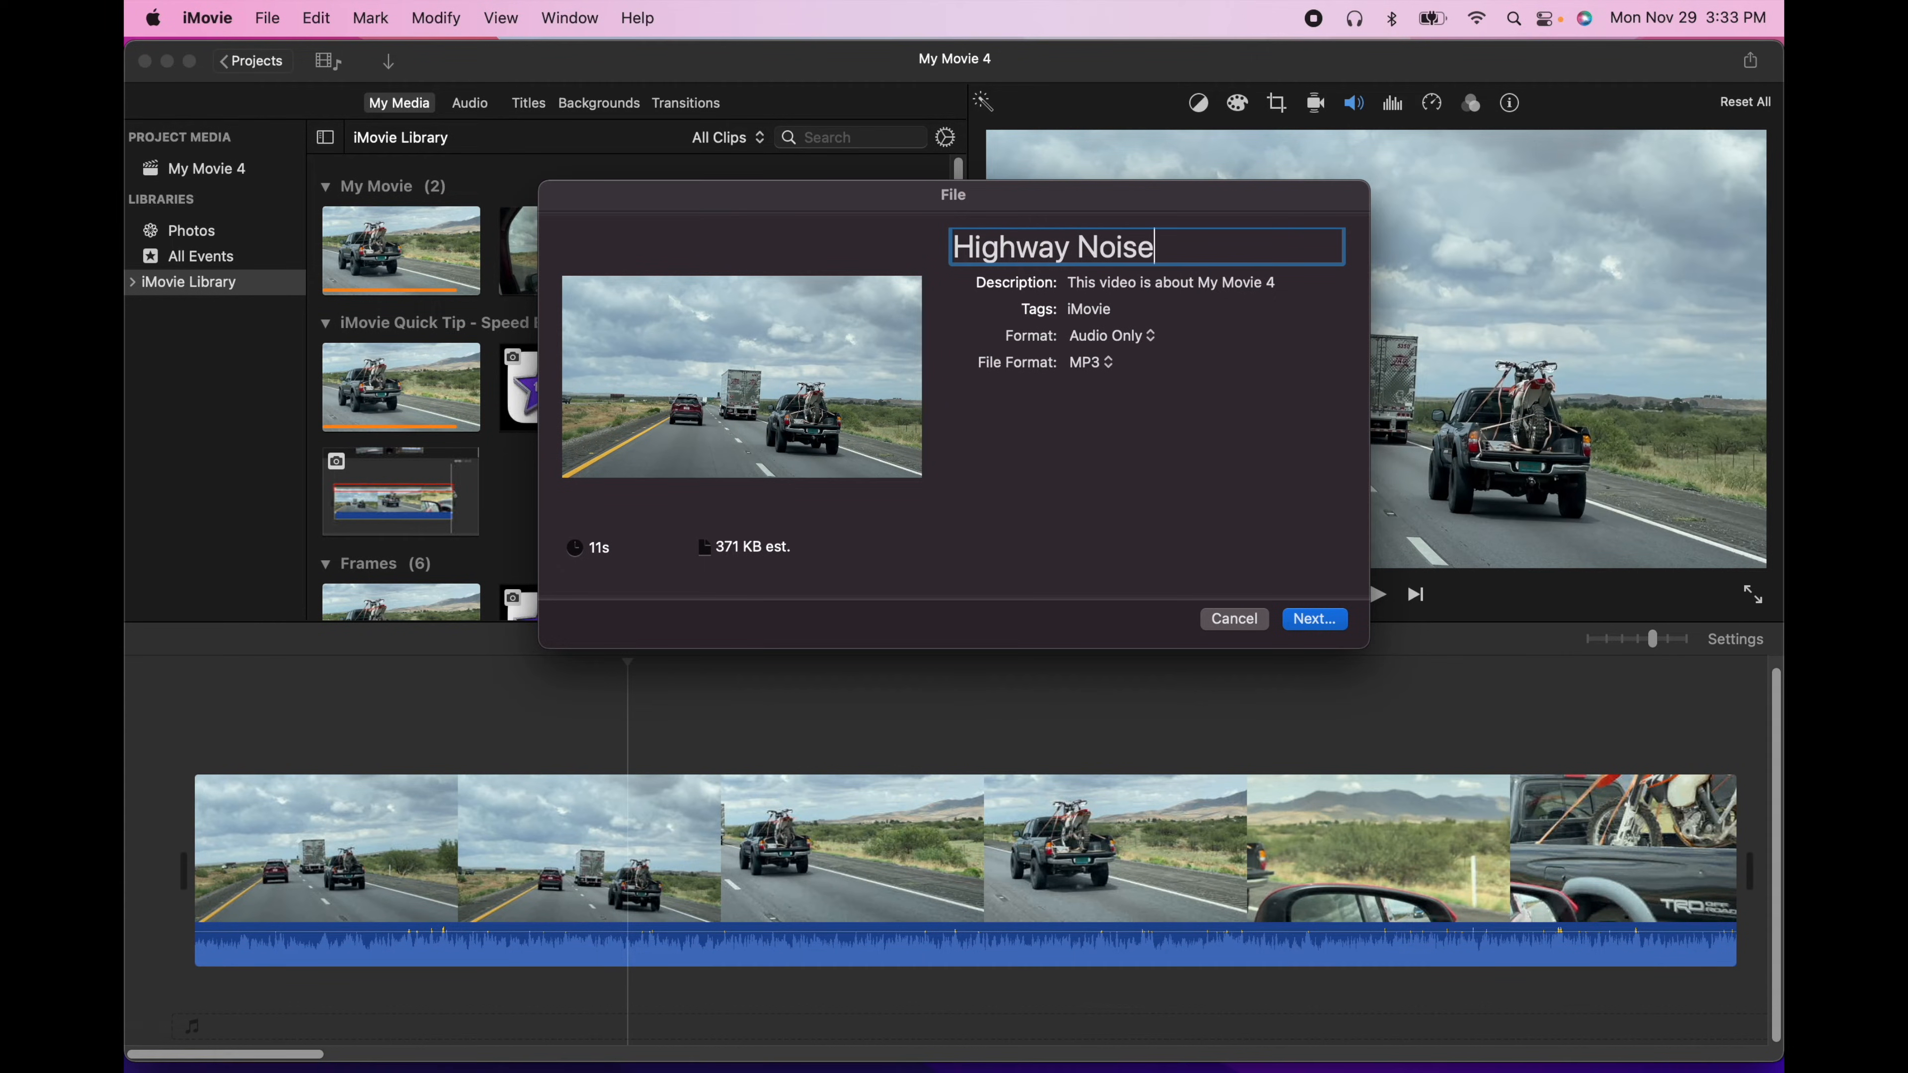
pyautogui.moveTo(769, 115)
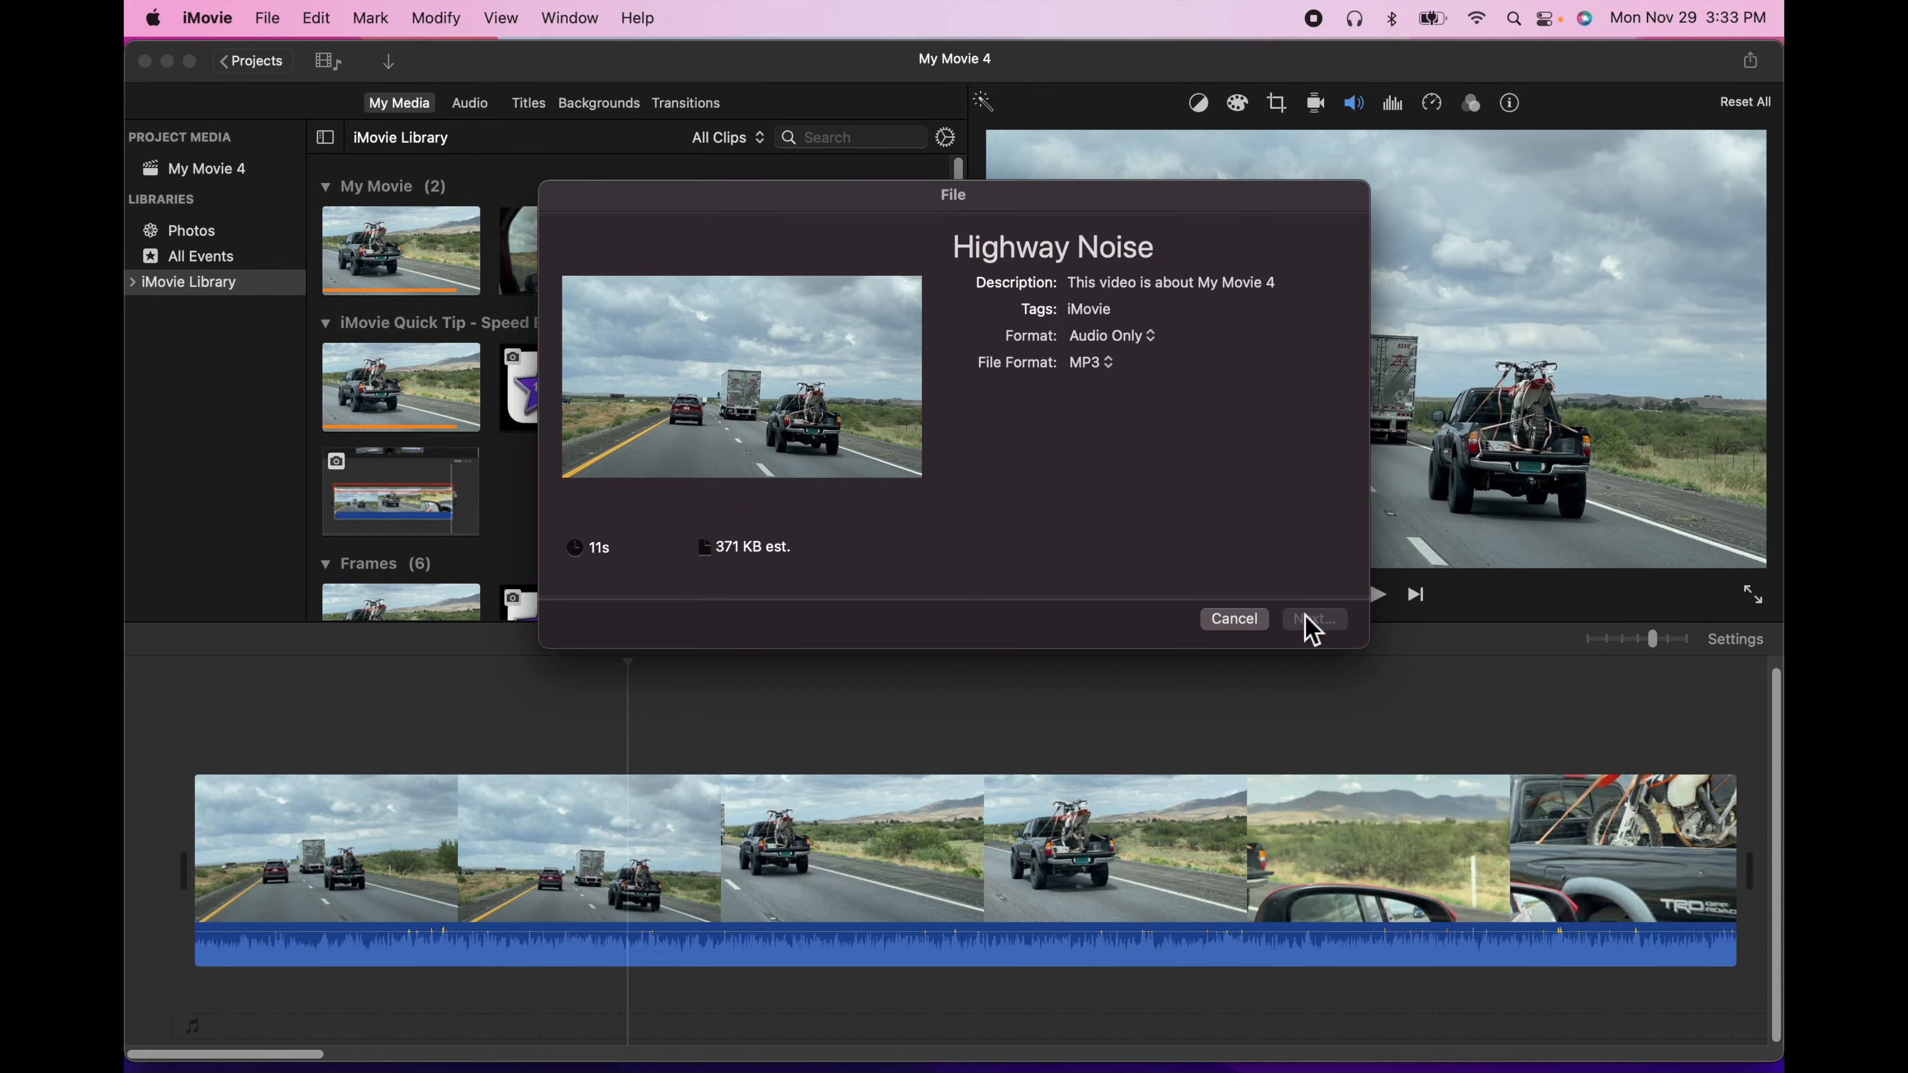
pyautogui.click(1312, 618)
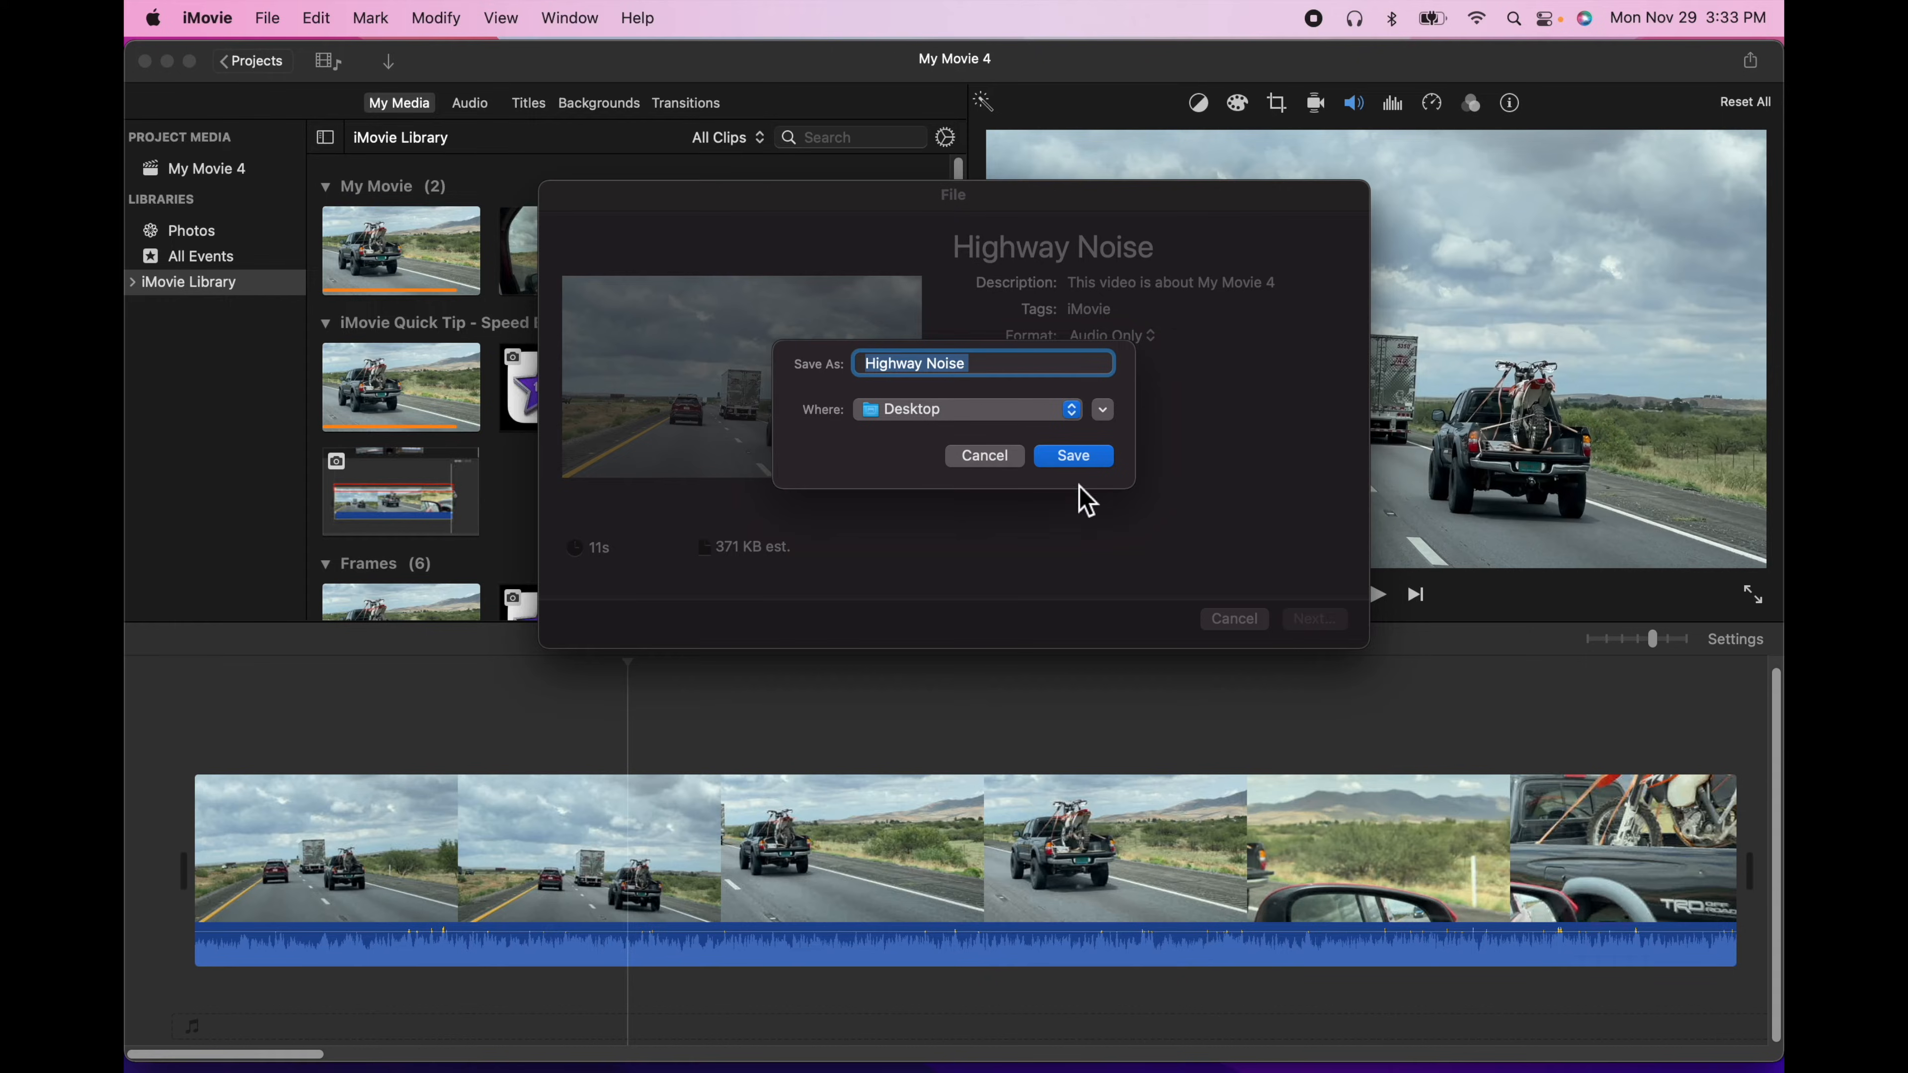
pyautogui.click(1070, 456)
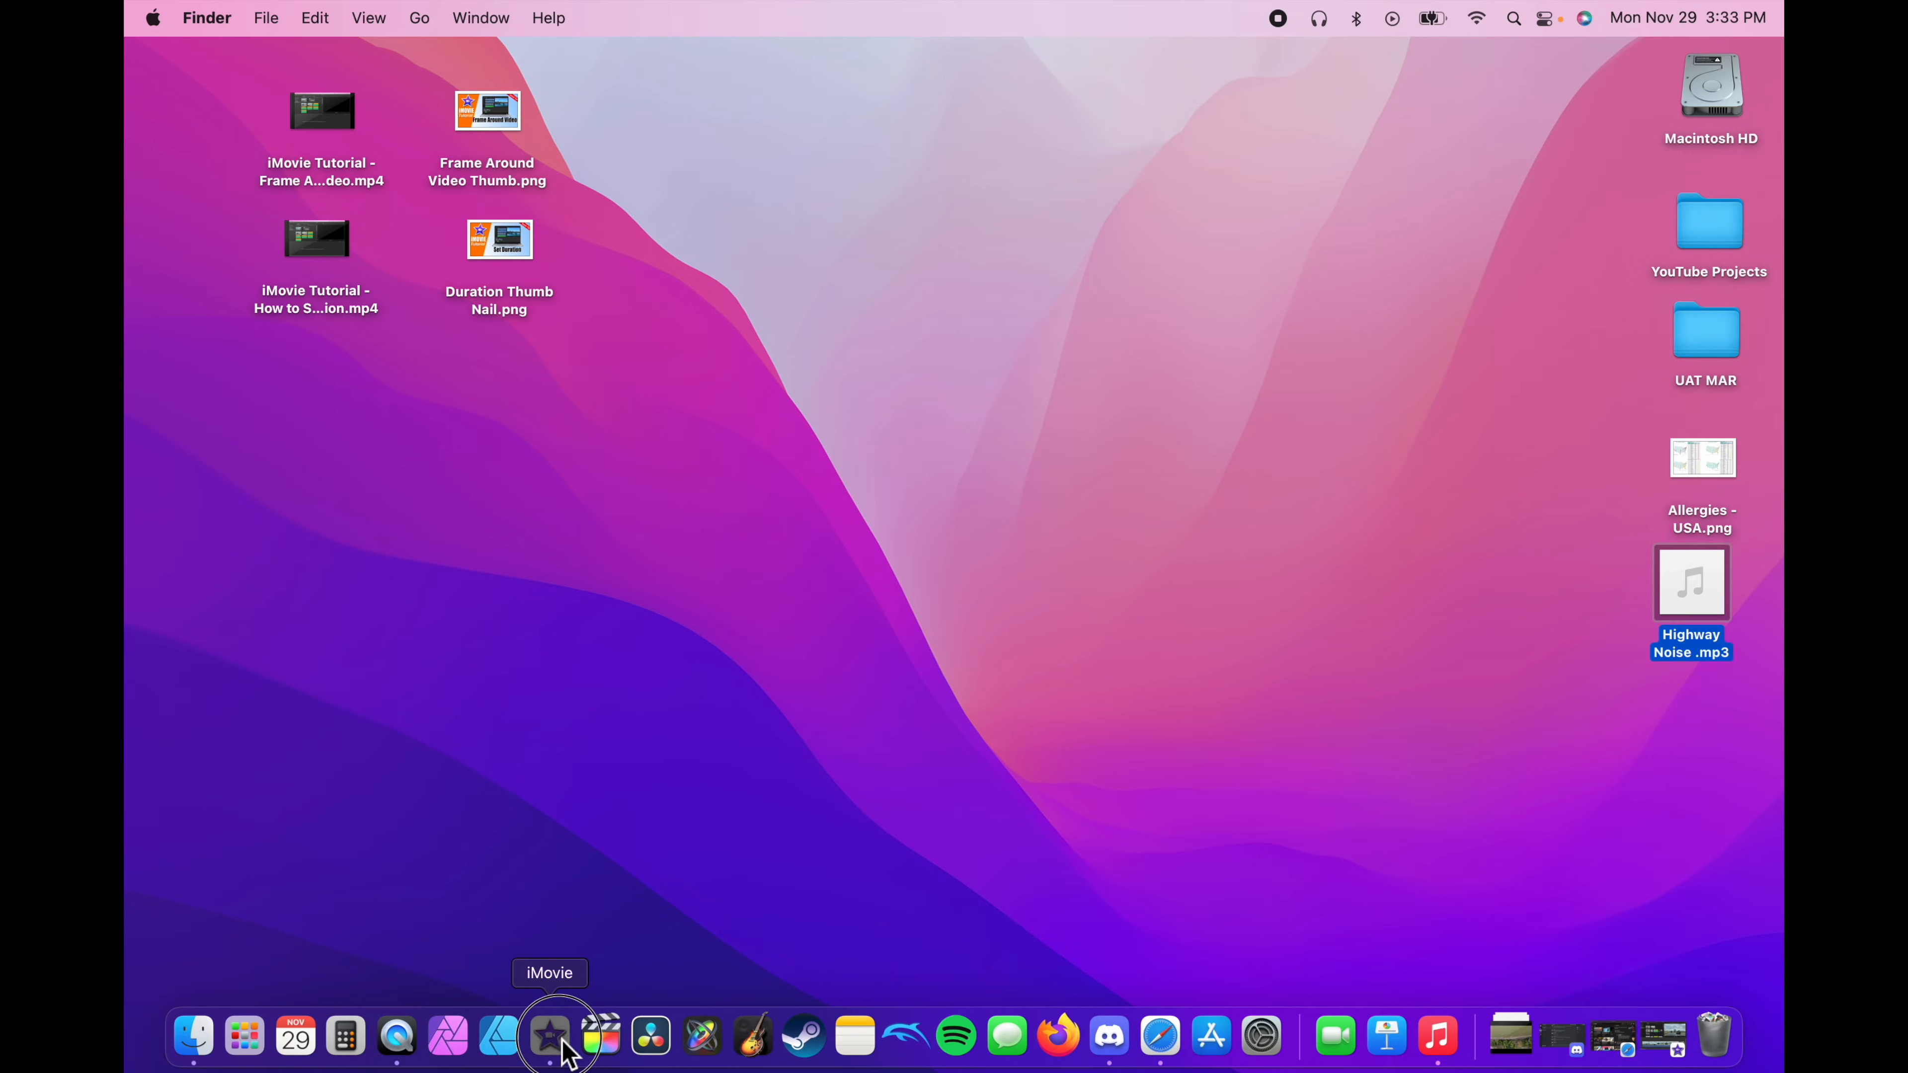
# - Import Highway Noise.mp3 from the Desktop into My Movie 4's project media
pyautogui.click(549, 1036)
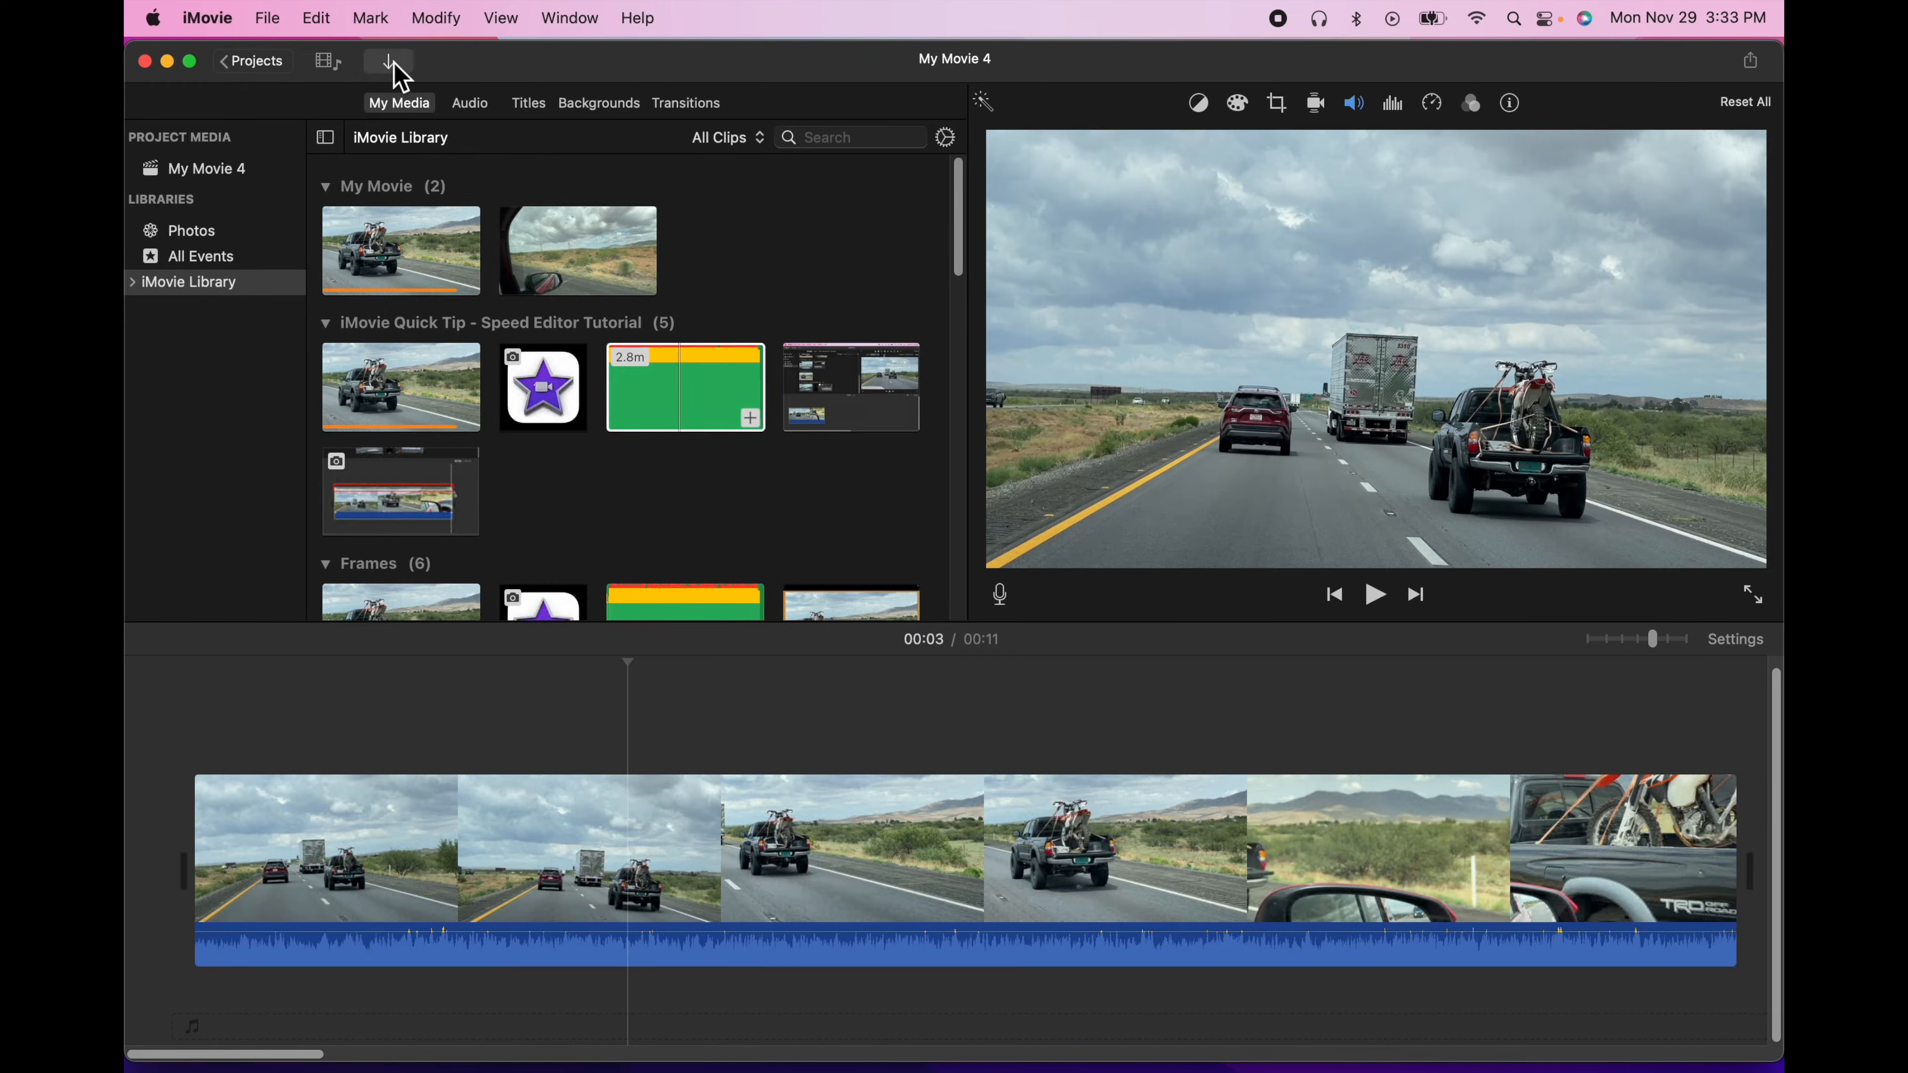
pyautogui.click(390, 61)
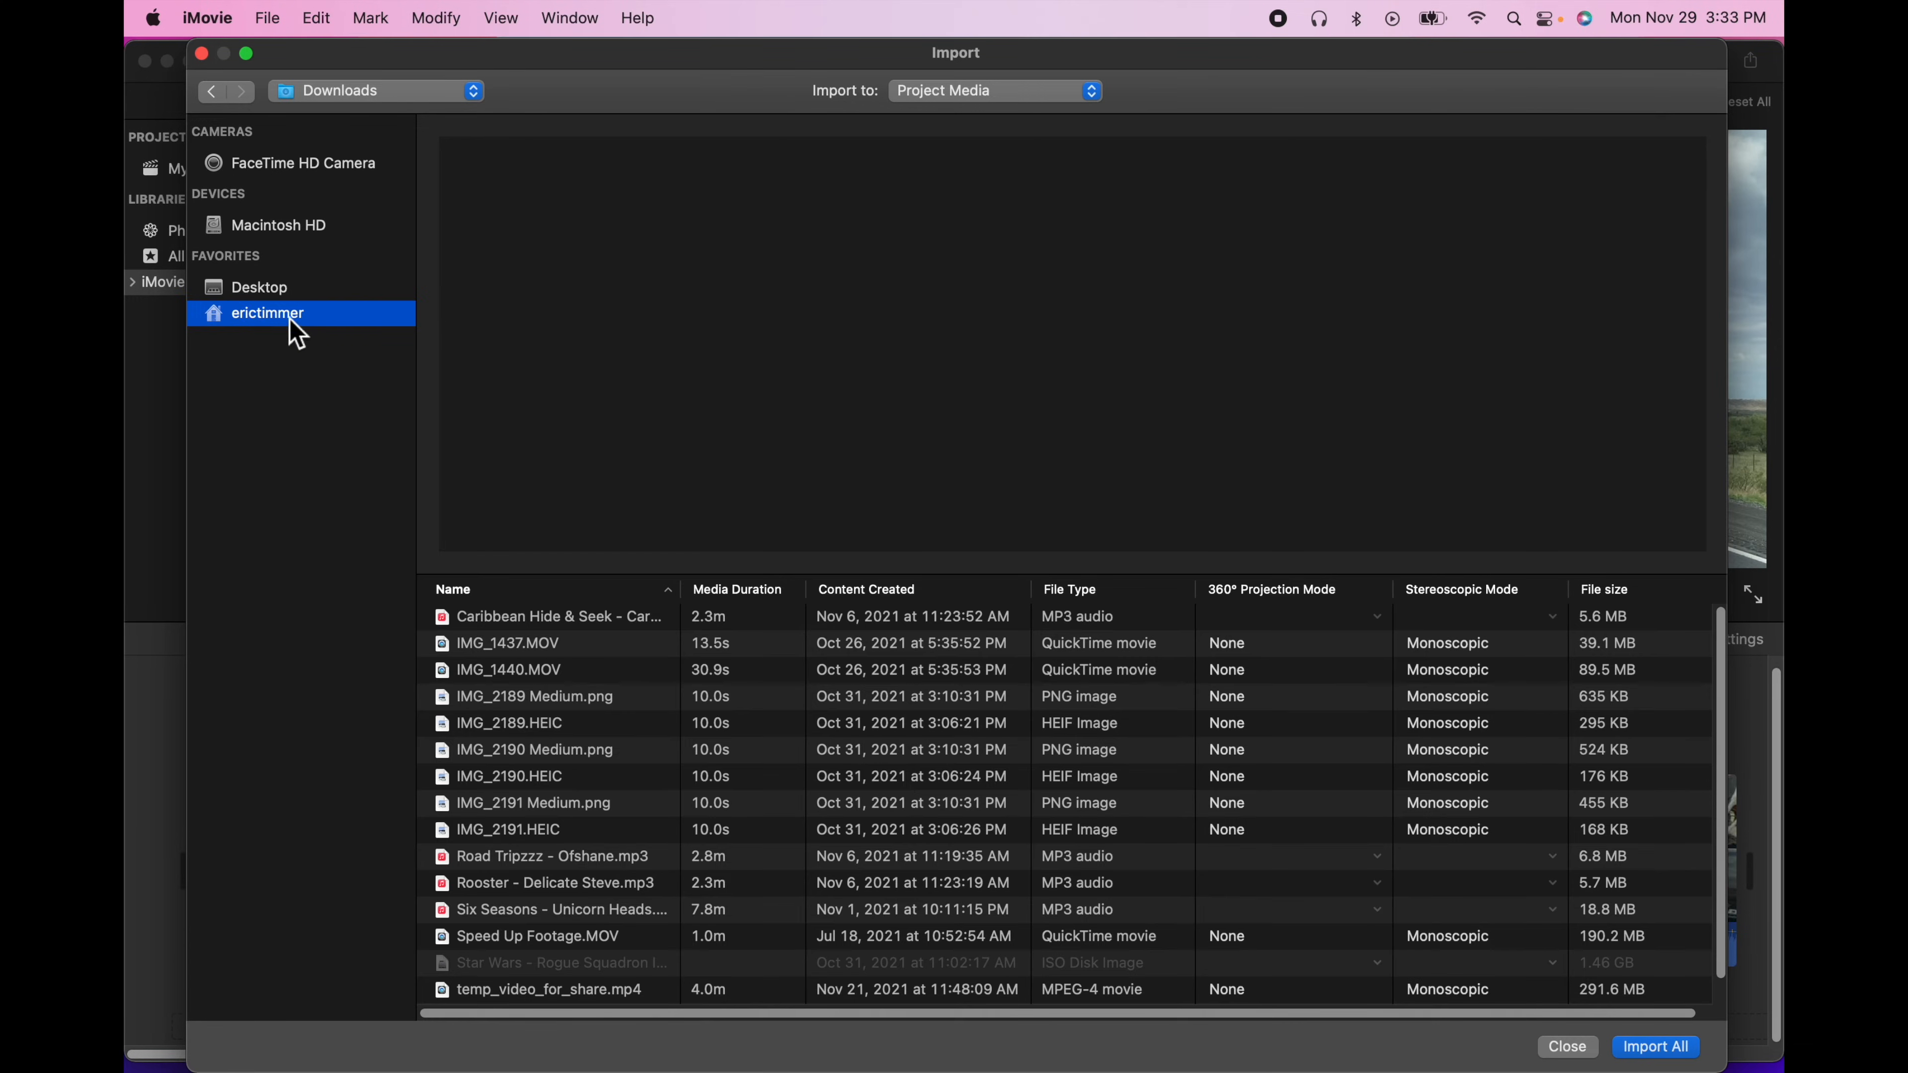
pyautogui.click(258, 286)
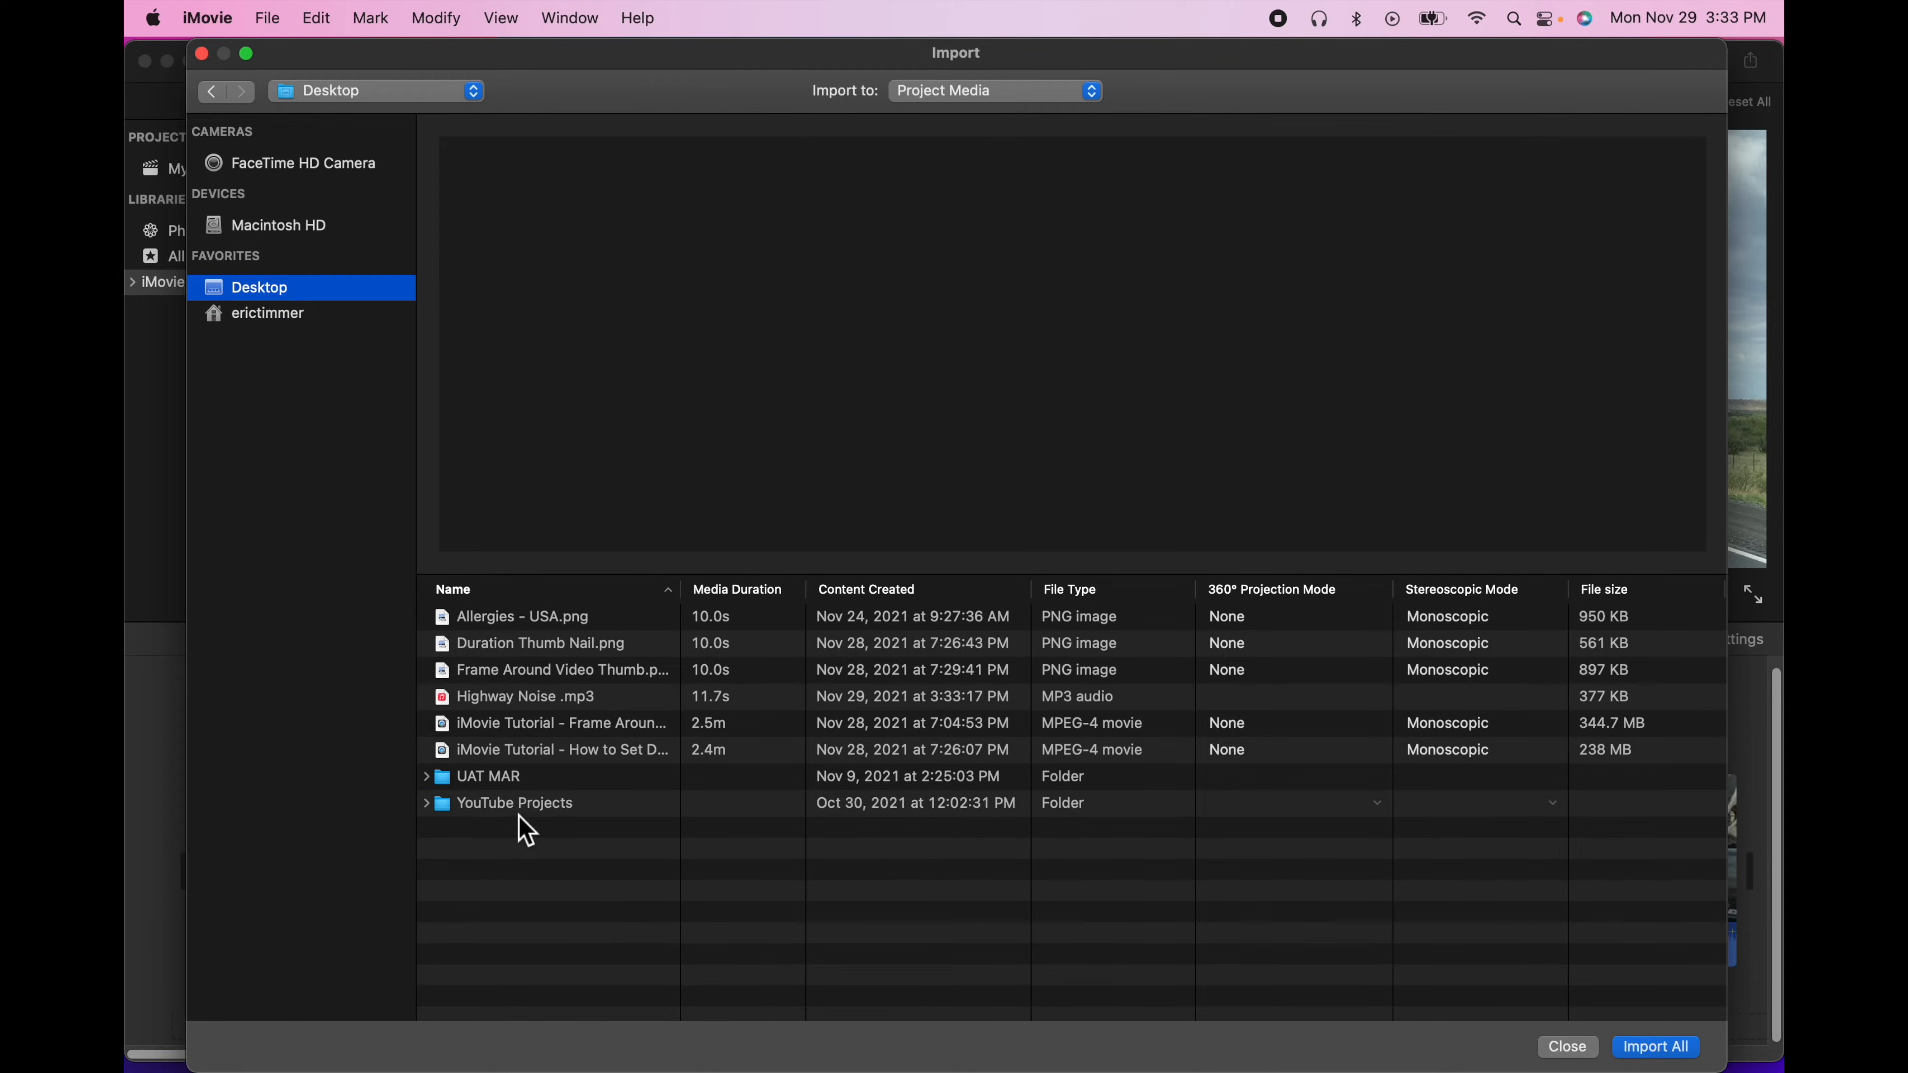
pyautogui.moveTo(526, 705)
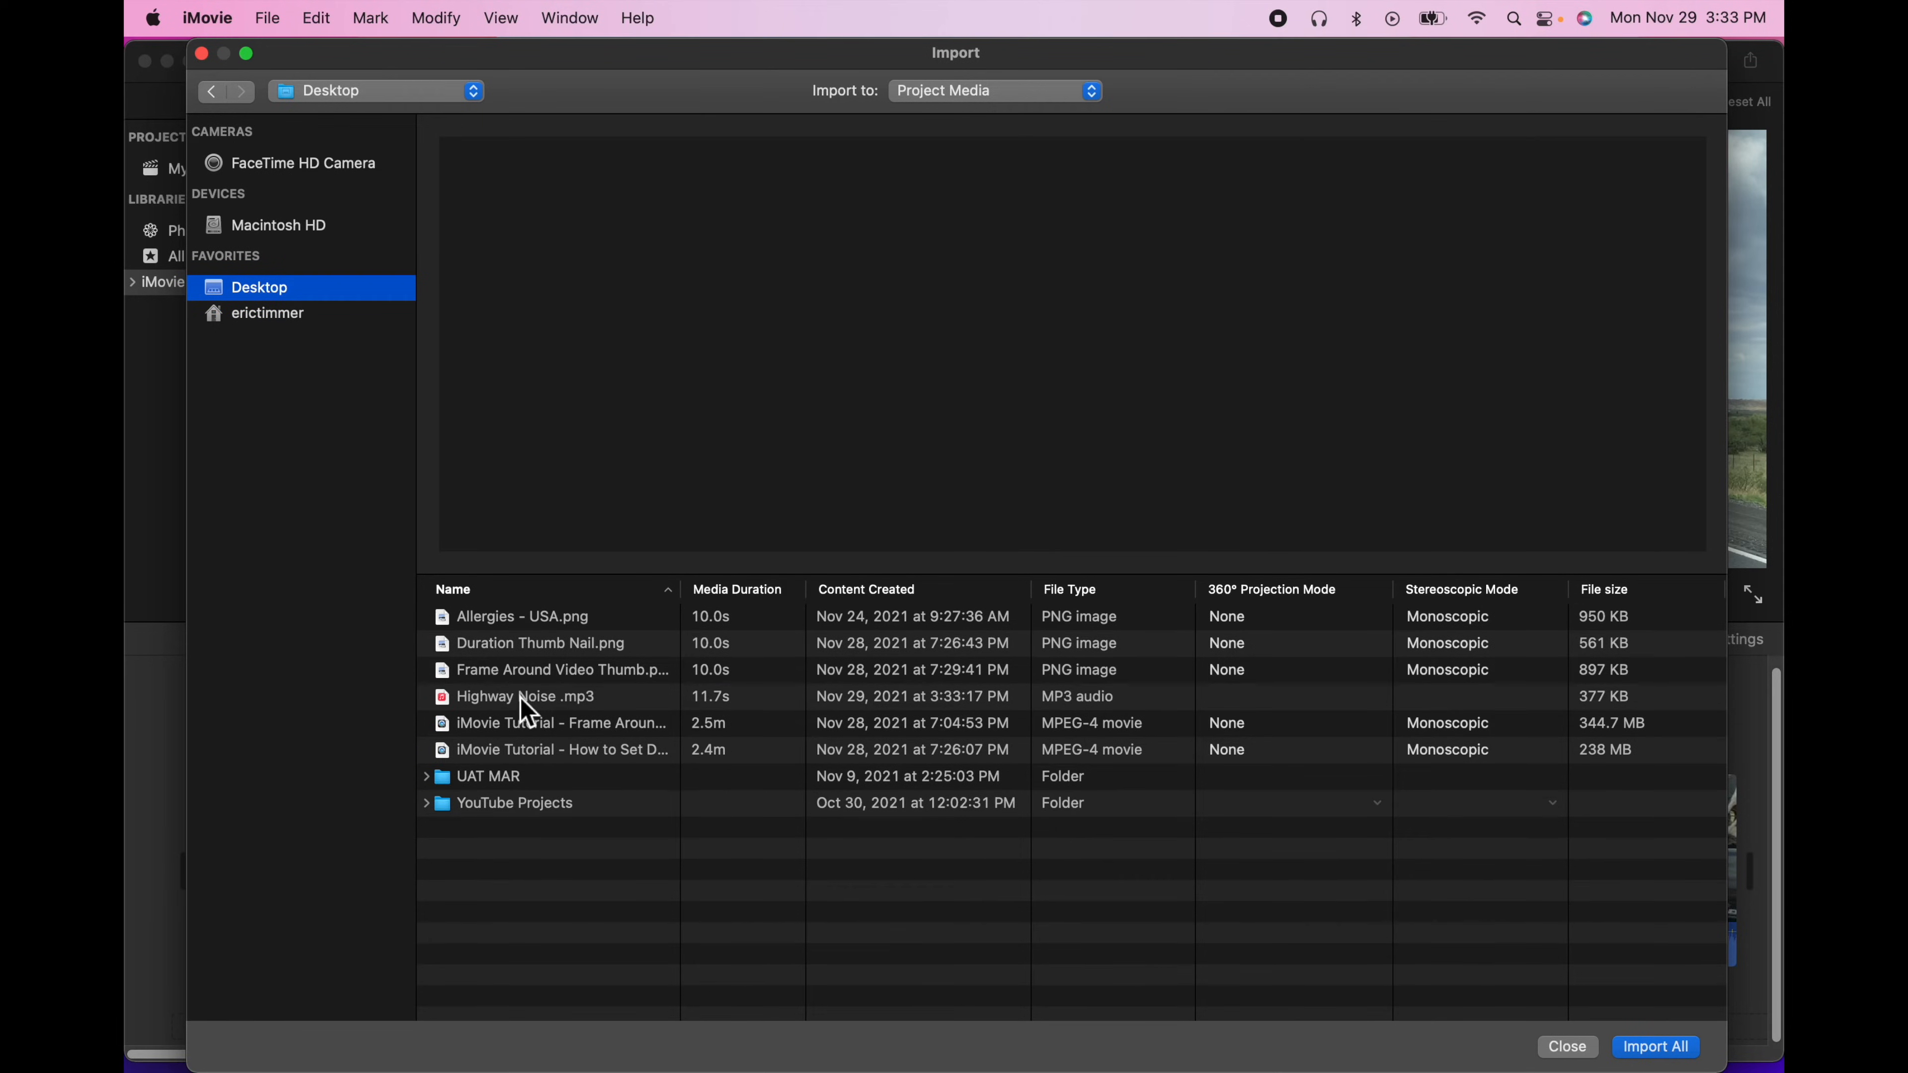
pyautogui.click(1566, 1047)
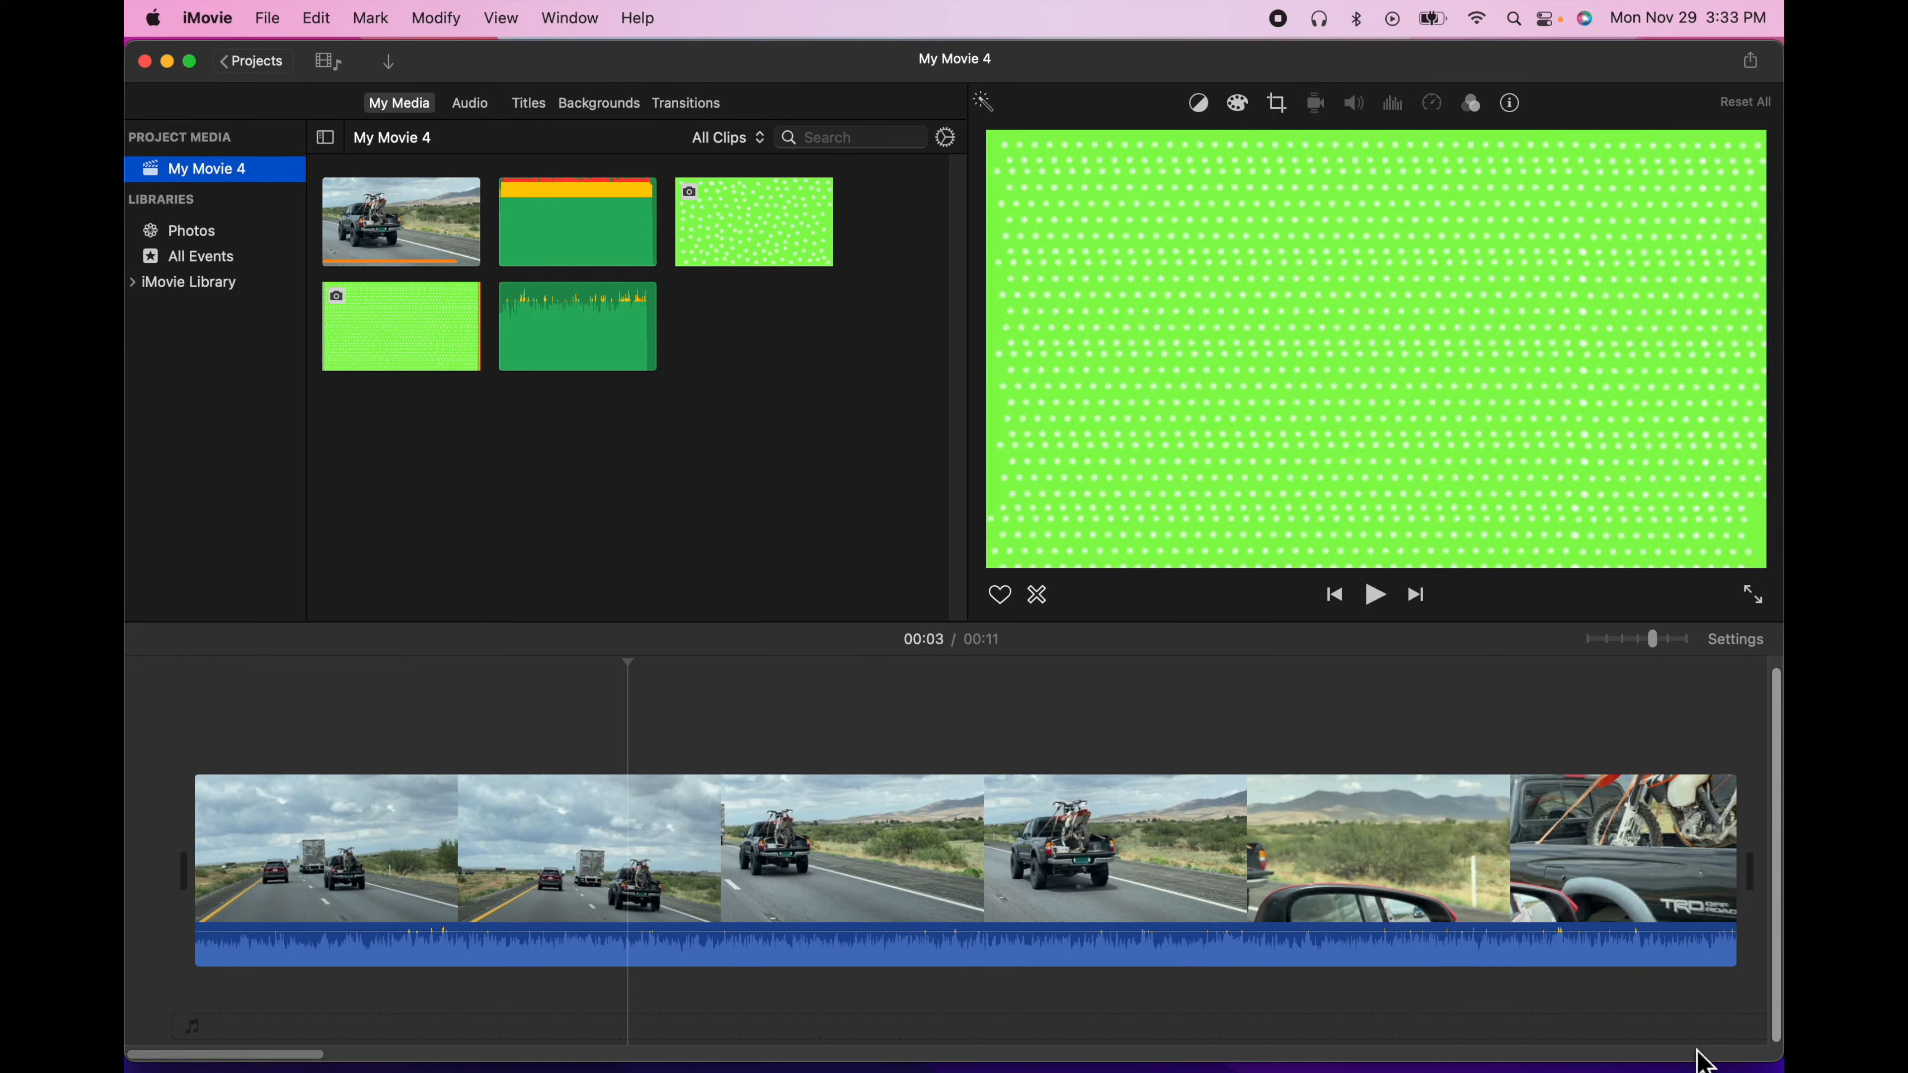
pyautogui.click(577, 326)
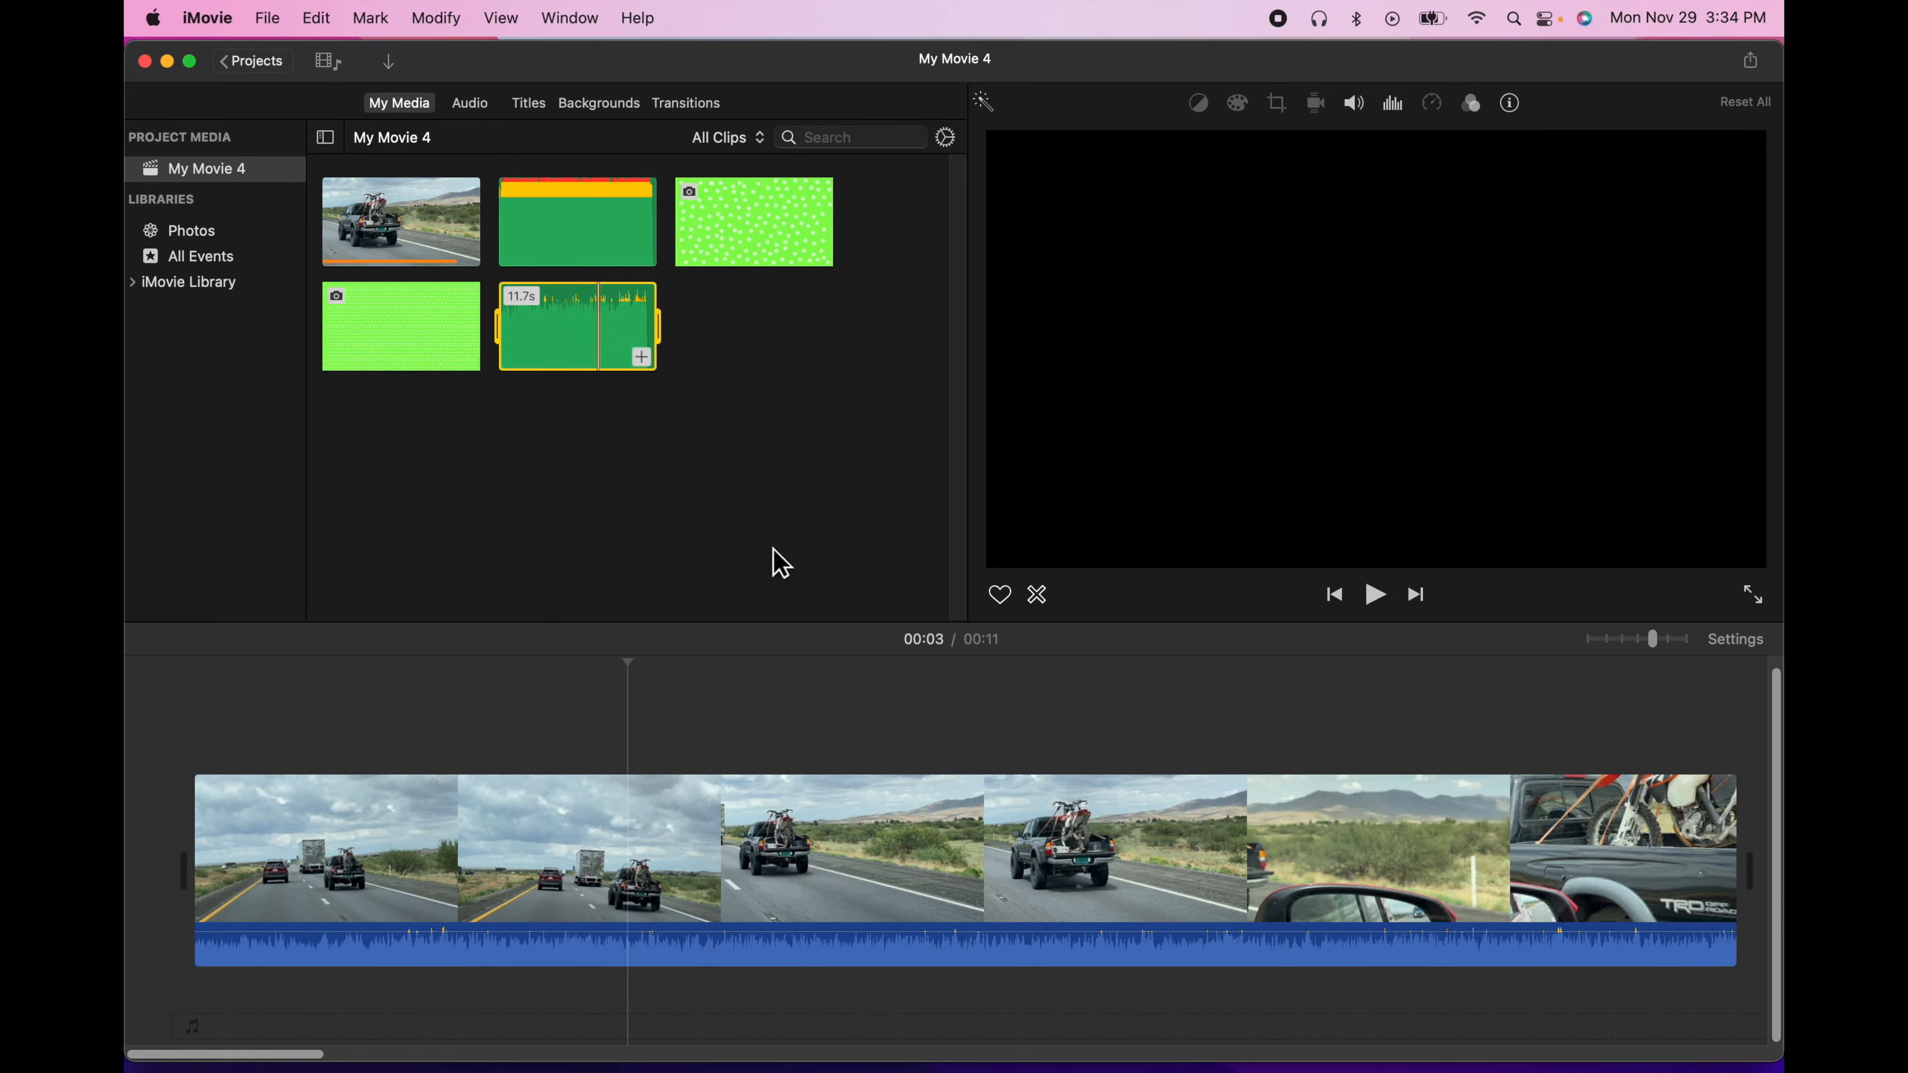
pyautogui.moveTo(796, 483)
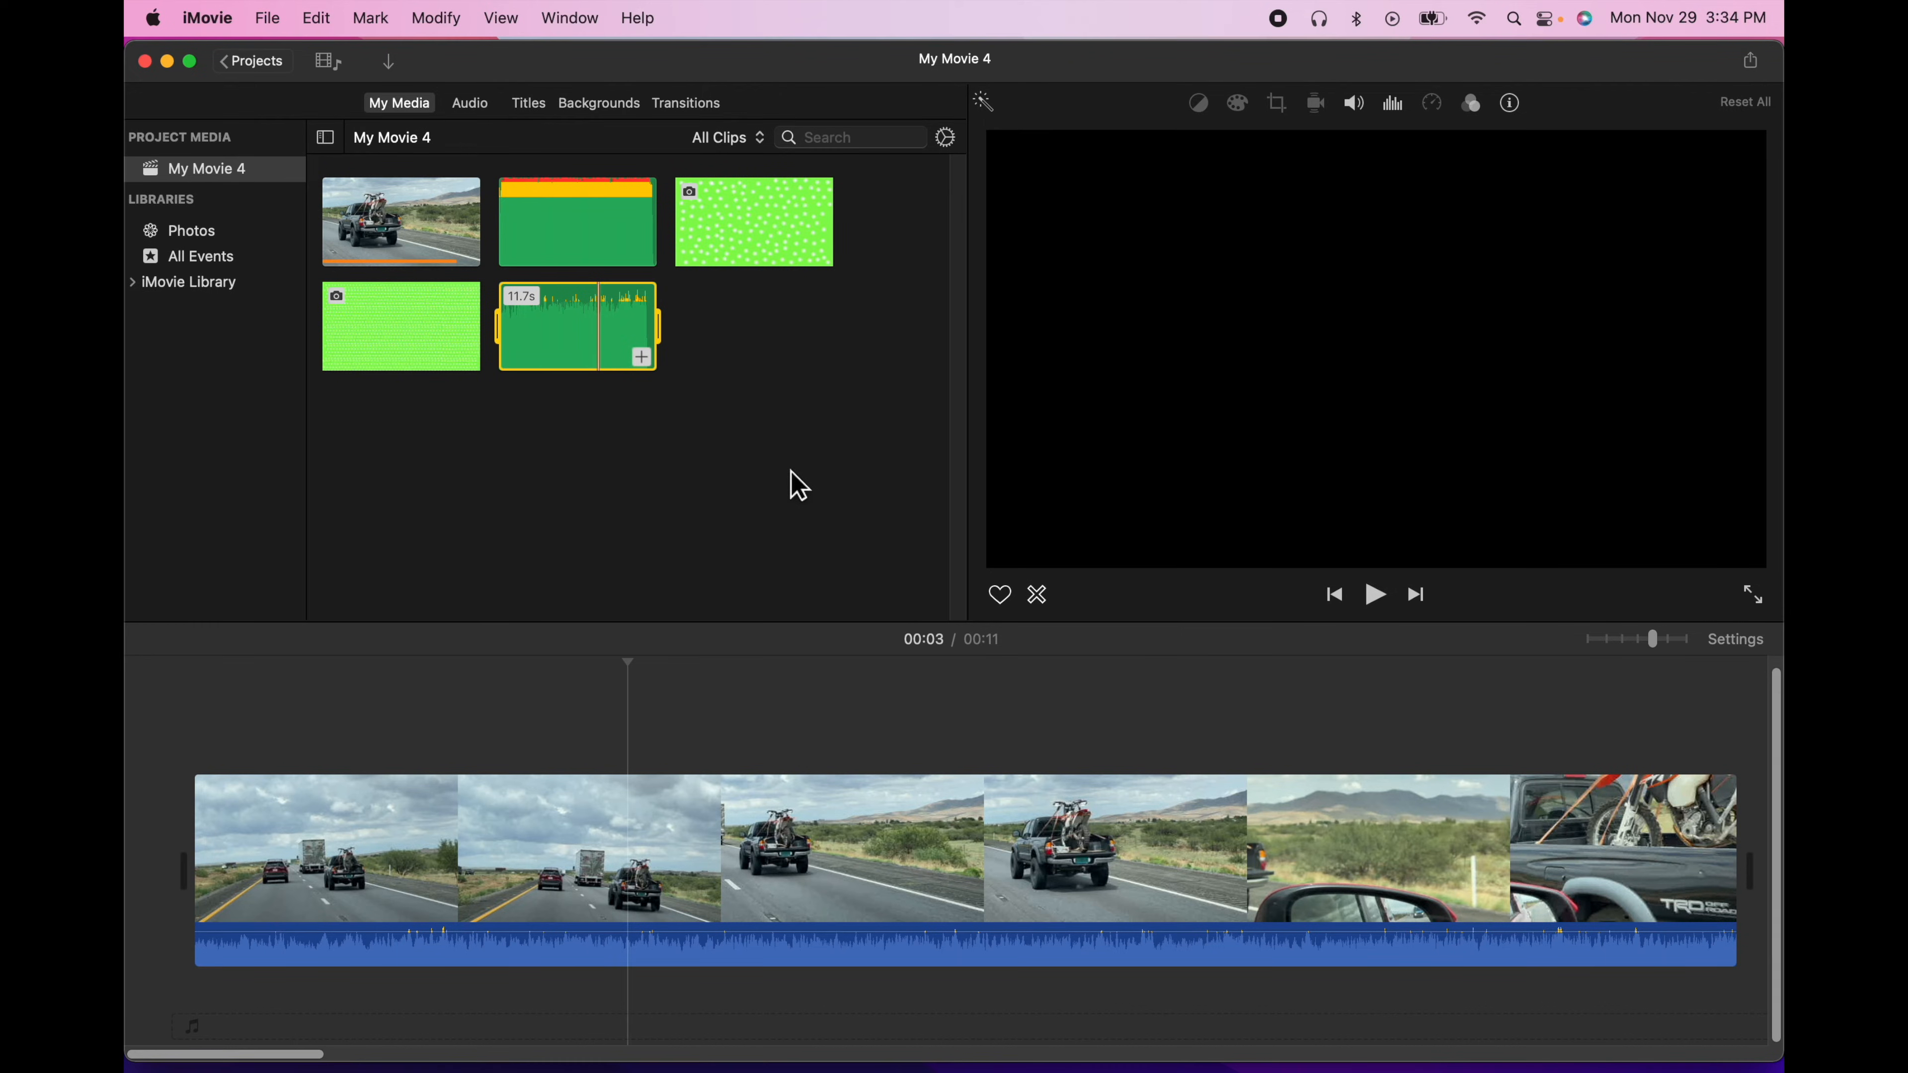